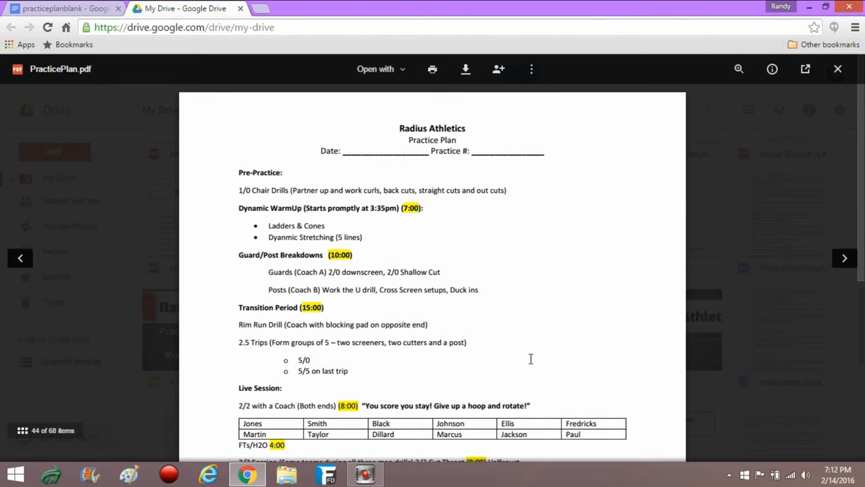
Step: Scroll the PracticePlan.pdf preview down to the Pre-Practice and Dynamic WarmUp sections
{"action": "scroll", "scroll_direction": "down", "scroll_amount": 3}
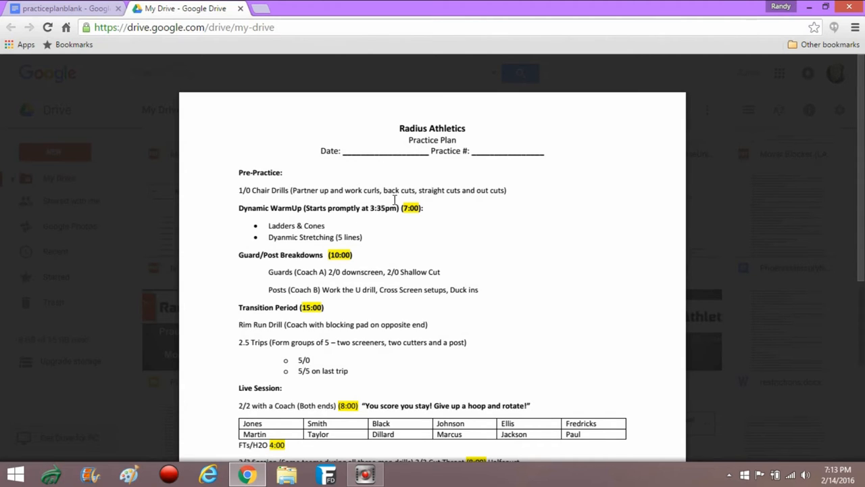
{"action": "mouse_move", "coordinate": [319, 151]}
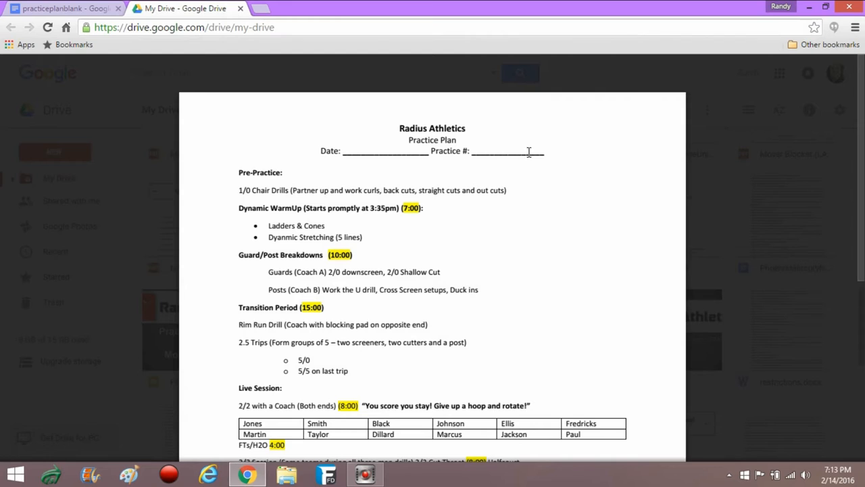
{"action": "mouse_move", "coordinate": [376, 156]}
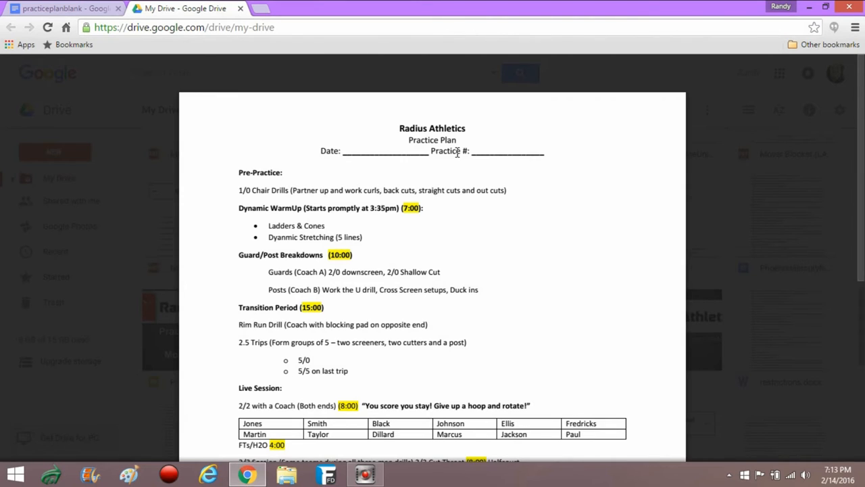
{"action": "mouse_move", "coordinate": [413, 152]}
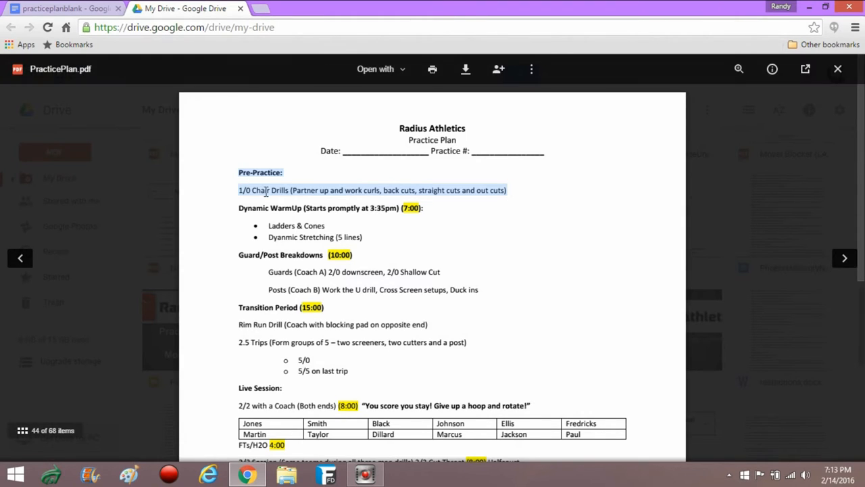
{"action": "mouse_move", "coordinate": [265, 211]}
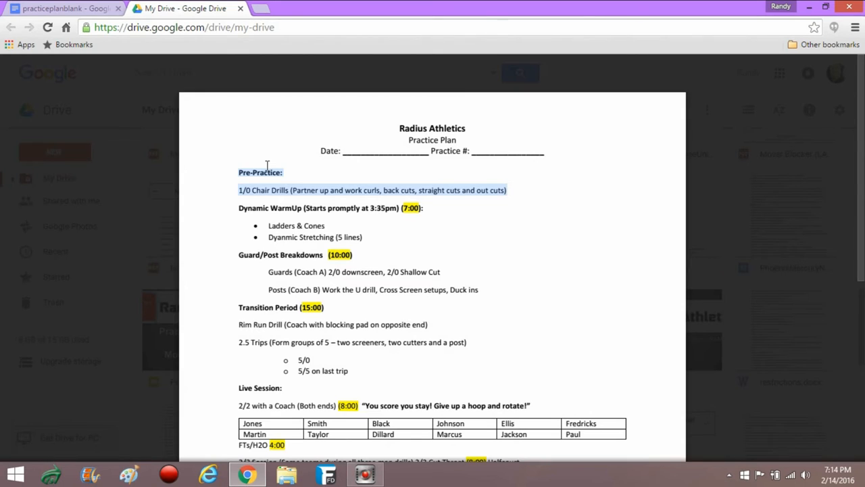
Step: Clear the Pre-Practice highlight before selecting the Dynamic WarmUp section
{"action": "left_click", "coordinate": [238, 208]}
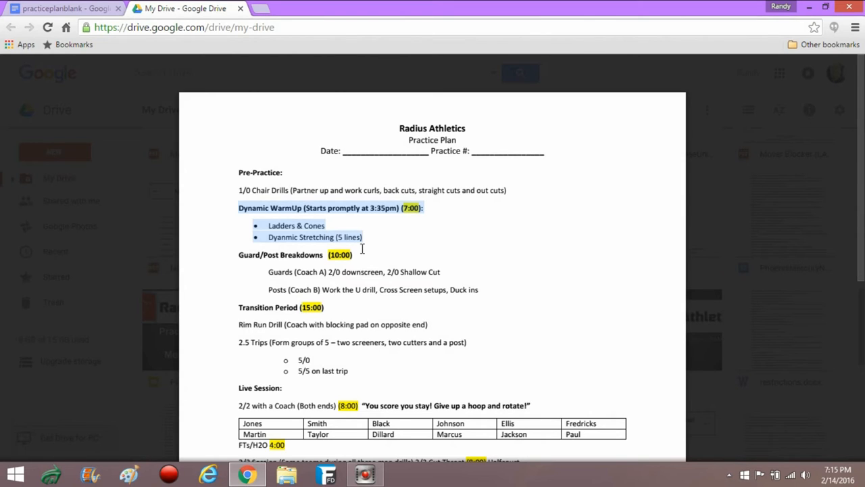
{"action": "mouse_move", "coordinate": [364, 242]}
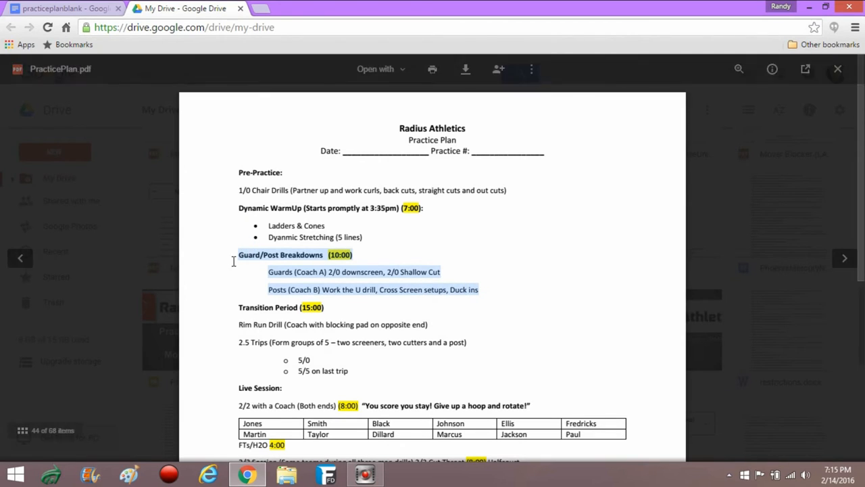
{"action": "mouse_move", "coordinate": [391, 283]}
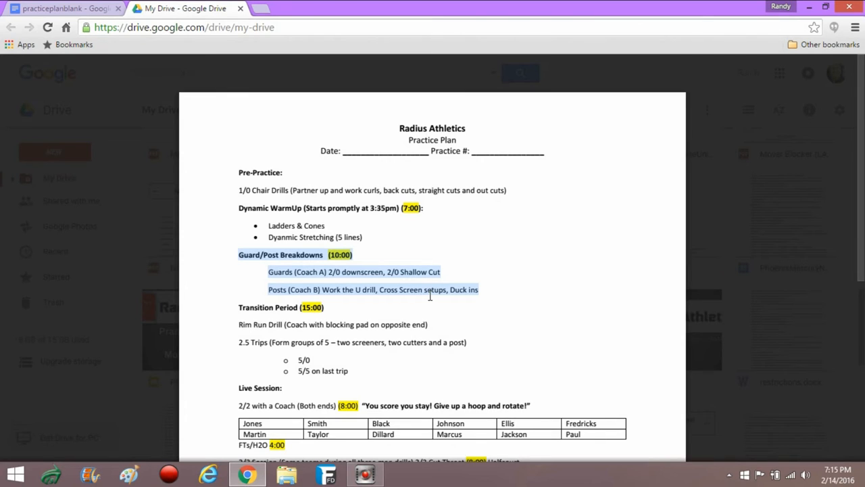
{"action": "mouse_move", "coordinate": [330, 278]}
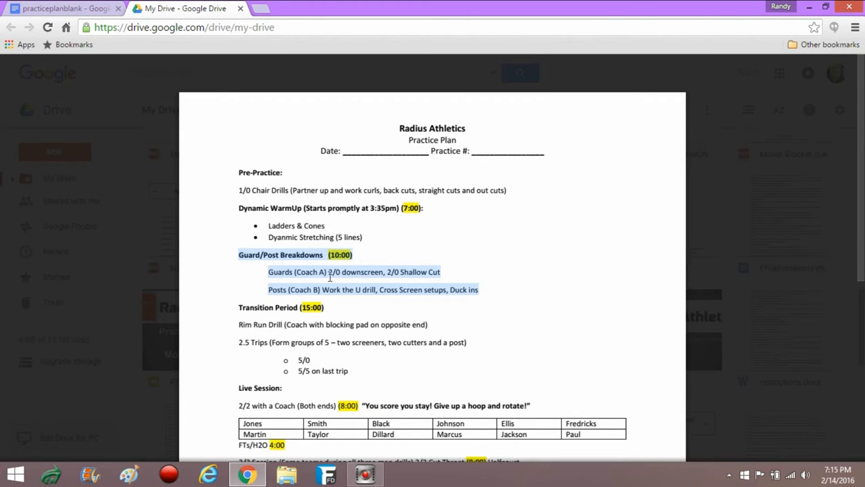
{"action": "mouse_move", "coordinate": [416, 277]}
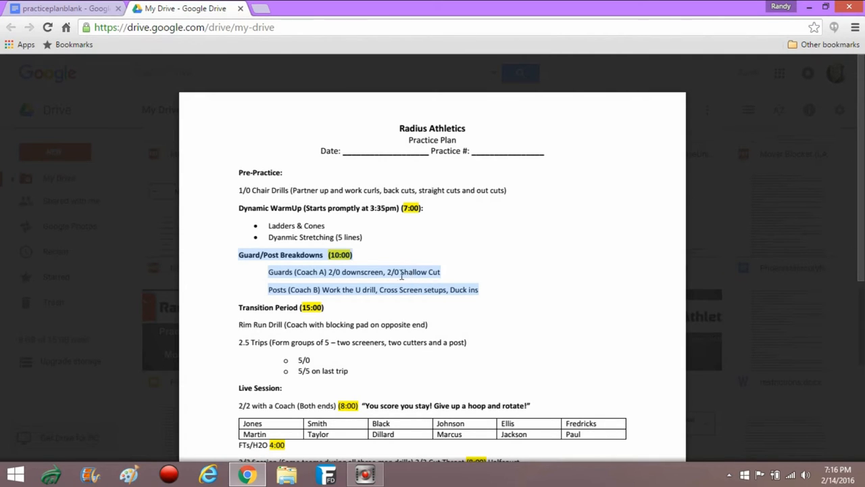
{"action": "mouse_move", "coordinate": [421, 278]}
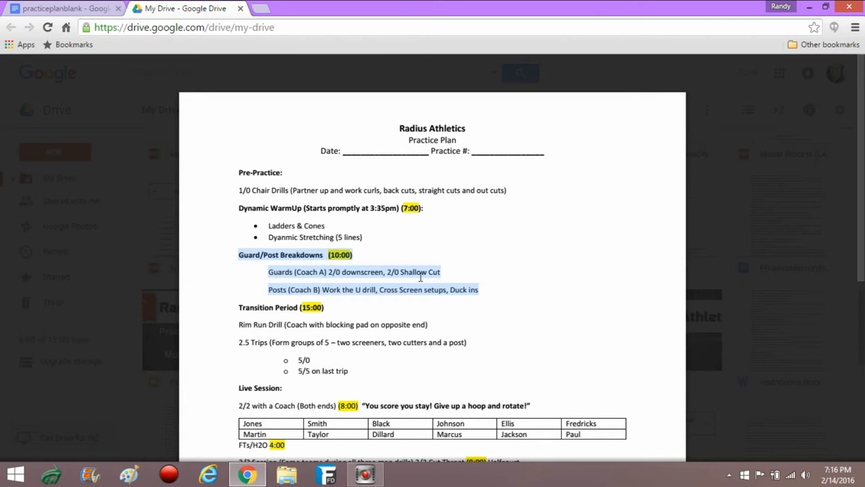
{"action": "mouse_move", "coordinate": [373, 292]}
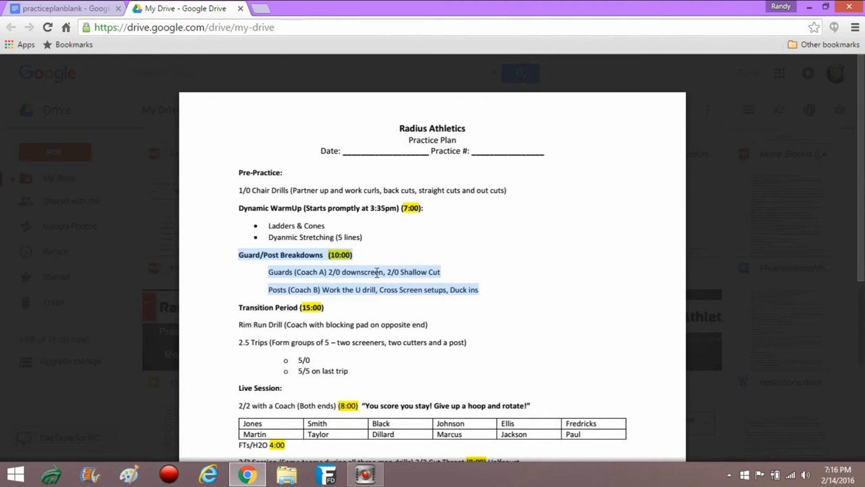
{"action": "mouse_move", "coordinate": [411, 272]}
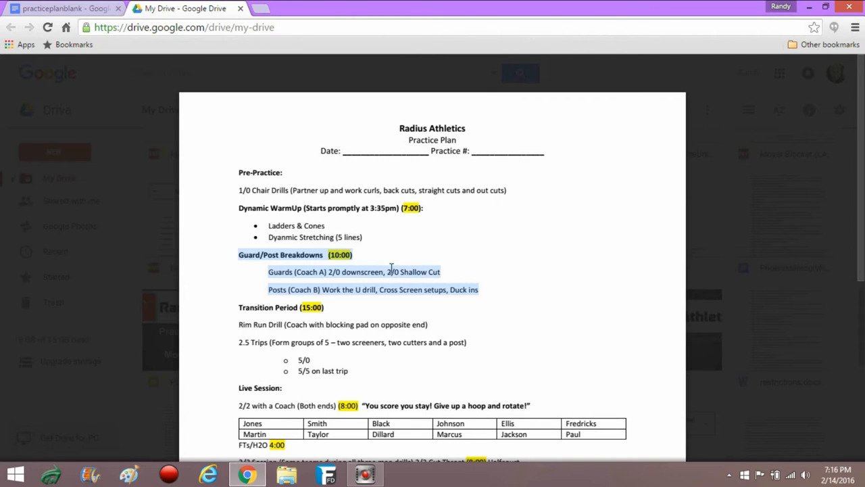
{"action": "mouse_move", "coordinate": [371, 297]}
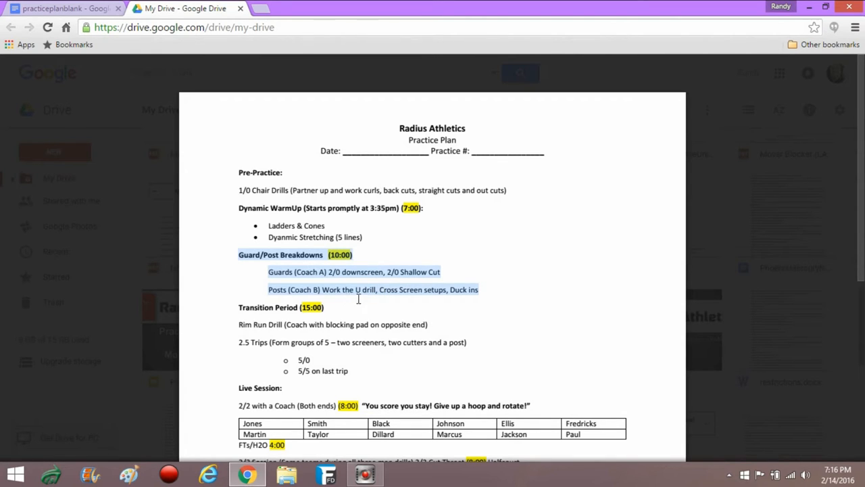
{"action": "mouse_move", "coordinate": [372, 290]}
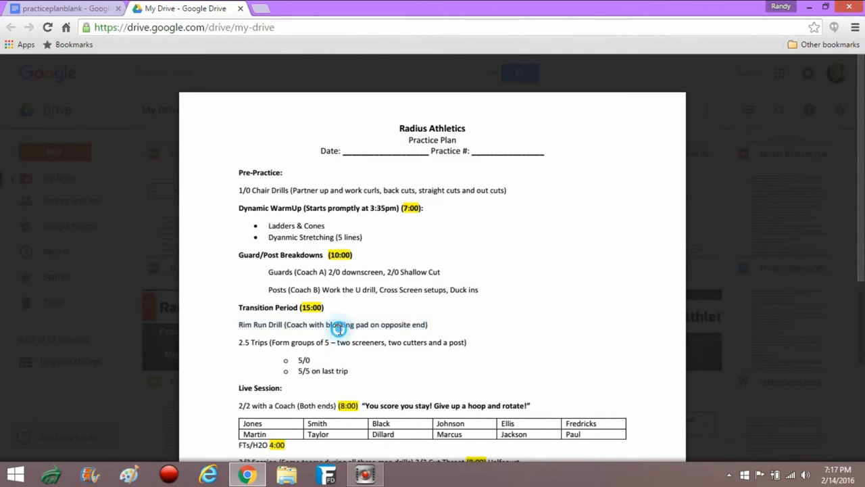
{"action": "double_click", "coordinate": [340, 325]}
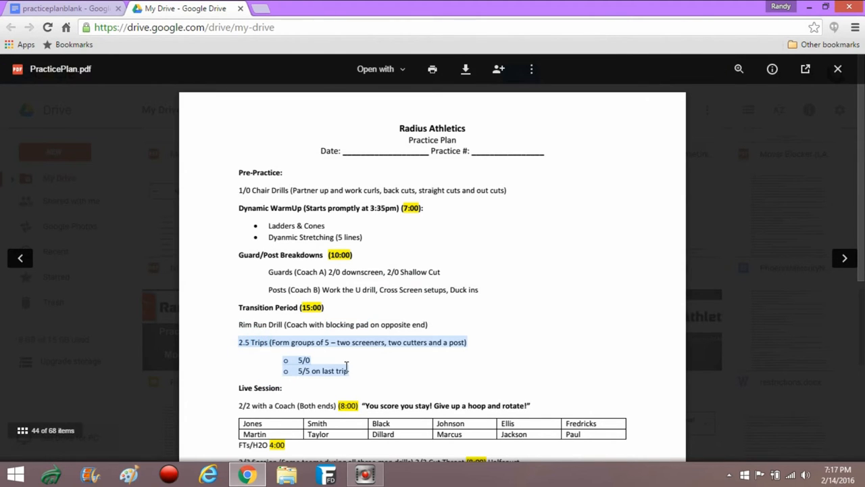
{"action": "mouse_move", "coordinate": [354, 369]}
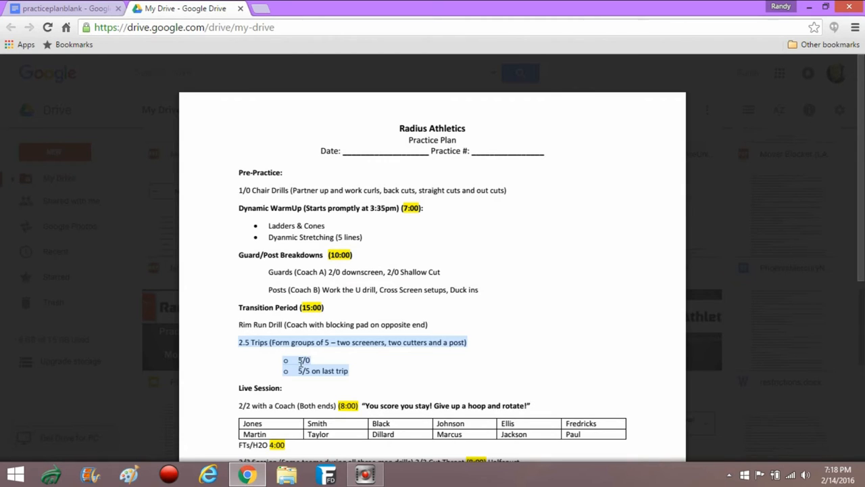
{"action": "mouse_move", "coordinate": [284, 348]}
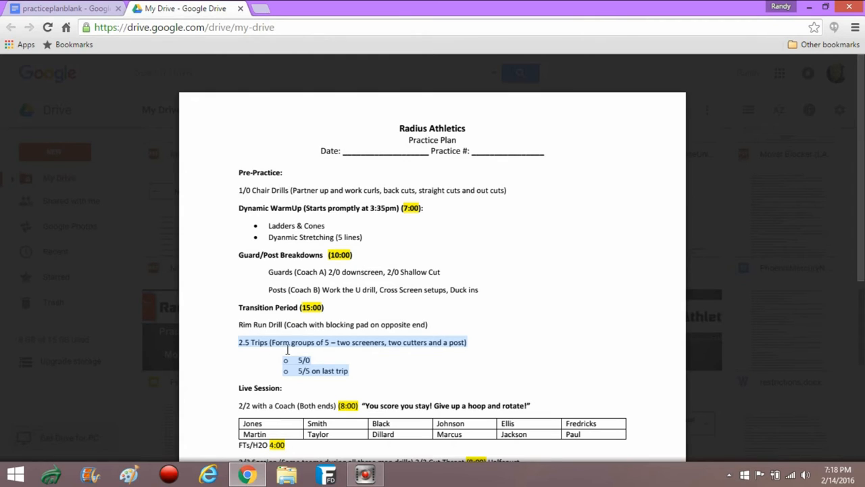
{"action": "mouse_move", "coordinate": [295, 346]}
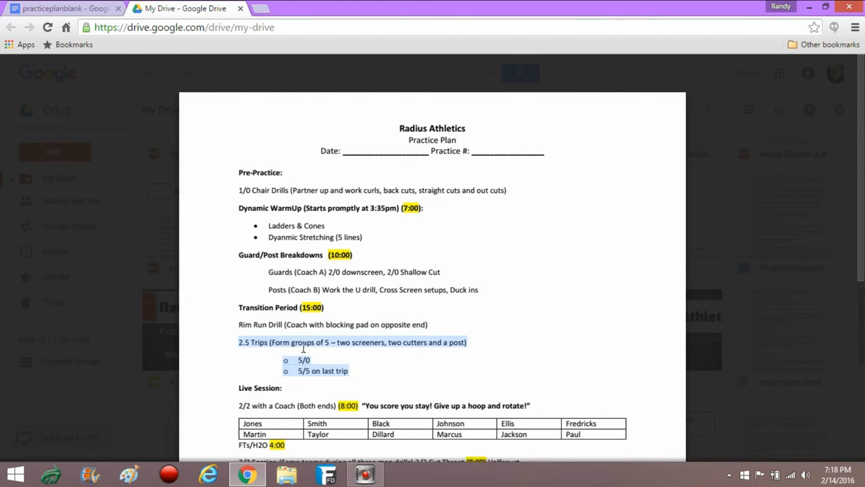
{"action": "mouse_move", "coordinate": [326, 370]}
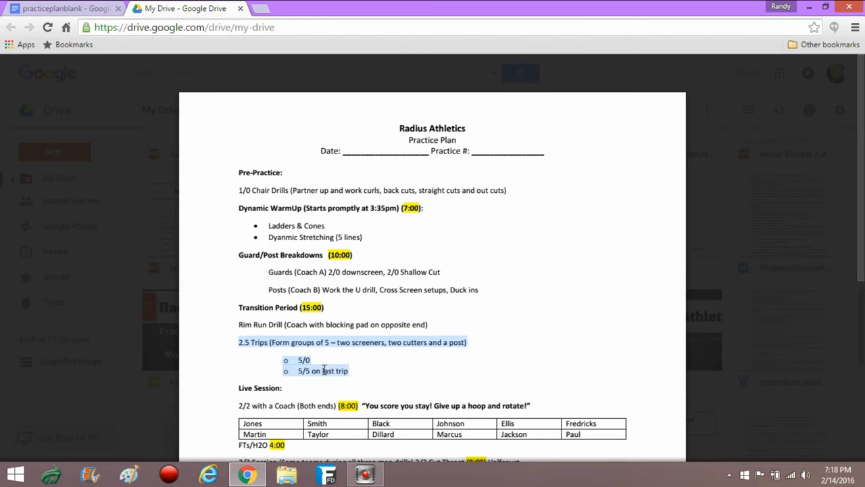
Step: Scroll down so the 3/3 Session section and its player table come into view
{"action": "scroll", "scroll_direction": "down", "scroll_amount": 3}
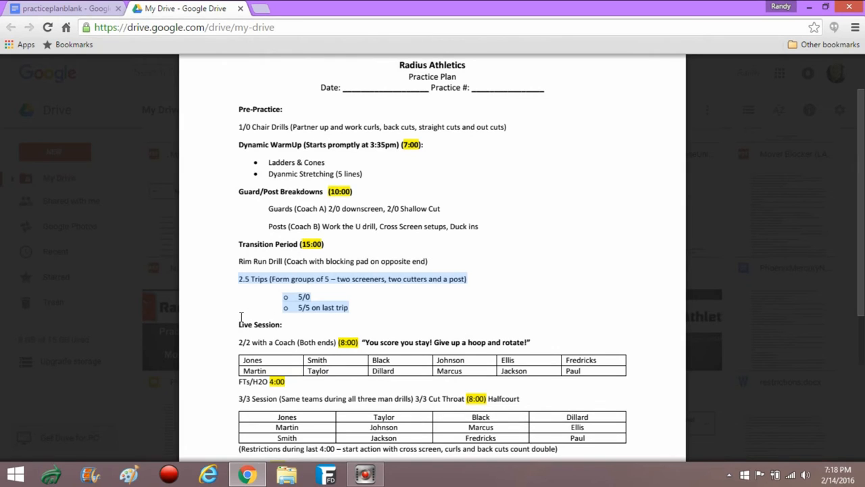
Step: Highlight from the Live Session heading down through the first player name table
{"action": "scroll", "scroll_direction": "down", "scroll_amount": 3}
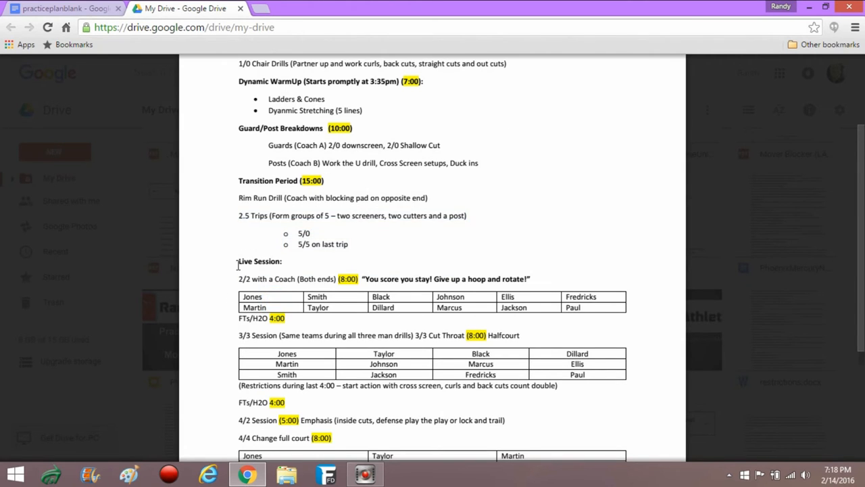
{"action": "double_click", "coordinate": [256, 261]}
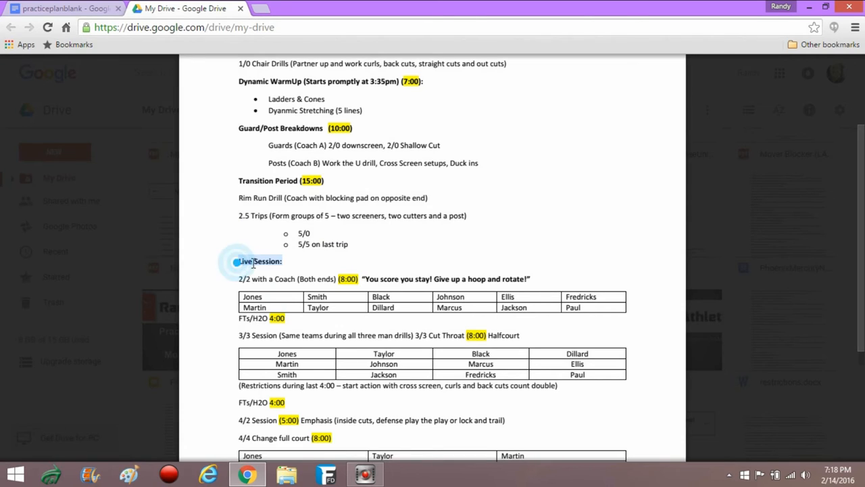
{"action": "left_click_drag", "start_coordinate": [240, 261], "coordinate": [295, 326]}
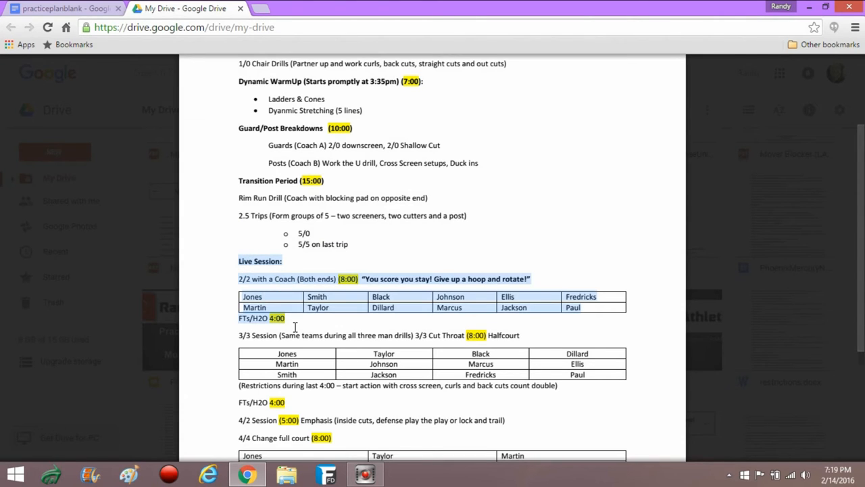
Step: Redo the highlight over Live Session, the 2/2 with a Coach line and its table
{"action": "left_click", "coordinate": [270, 279]}
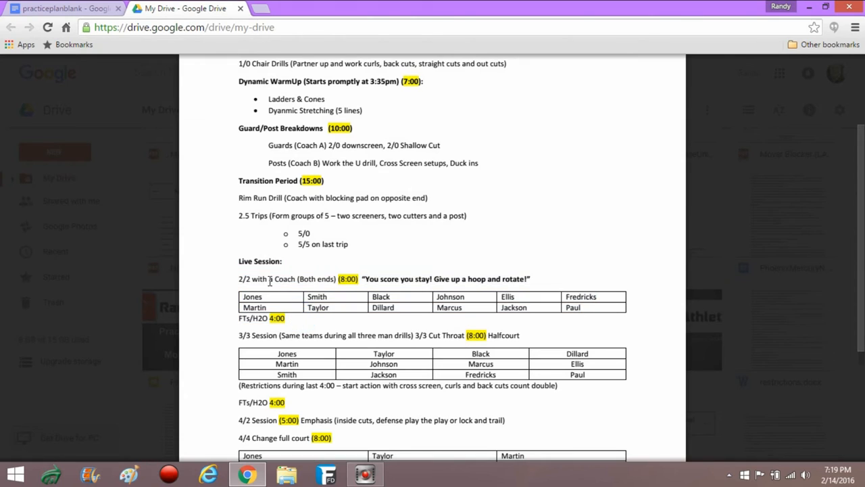
{"action": "left_click_drag", "start_coordinate": [238, 261], "coordinate": [294, 279]}
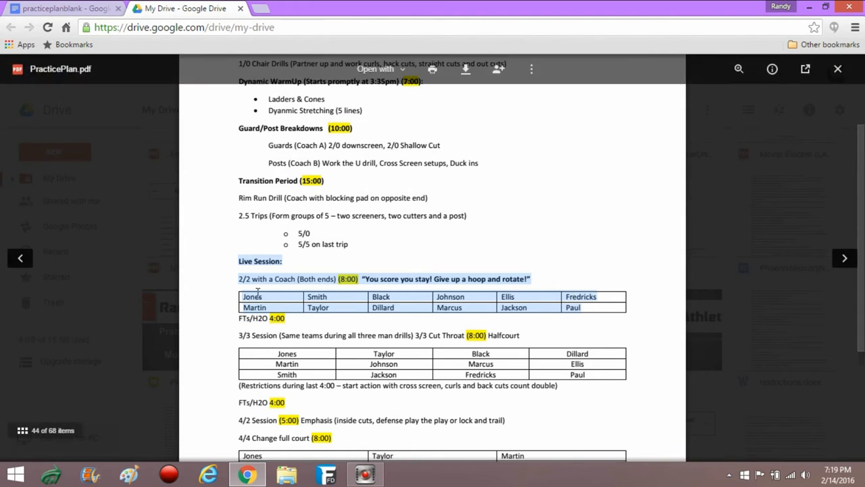
{"action": "mouse_move", "coordinate": [319, 309]}
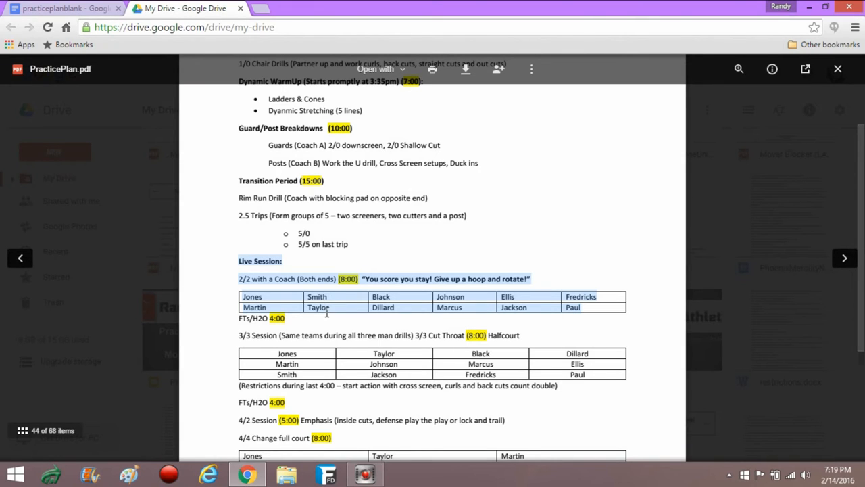
{"action": "mouse_move", "coordinate": [338, 303]}
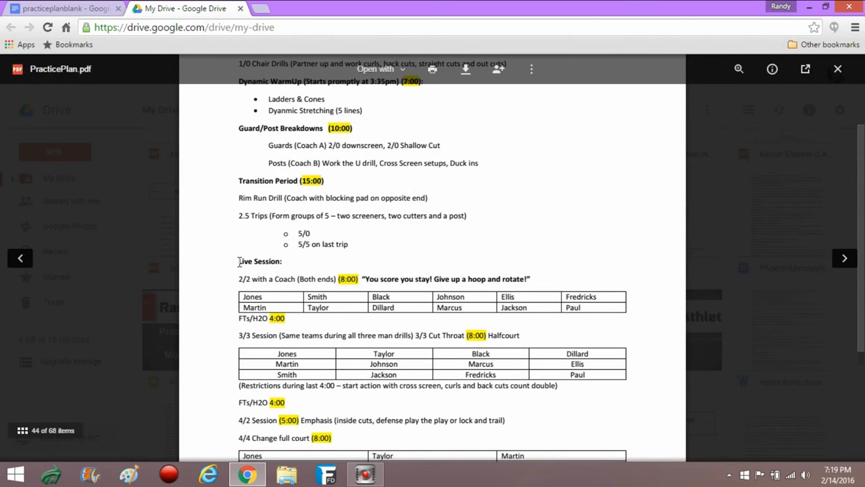
{"action": "left_click_drag", "start_coordinate": [238, 261], "coordinate": [330, 319]}
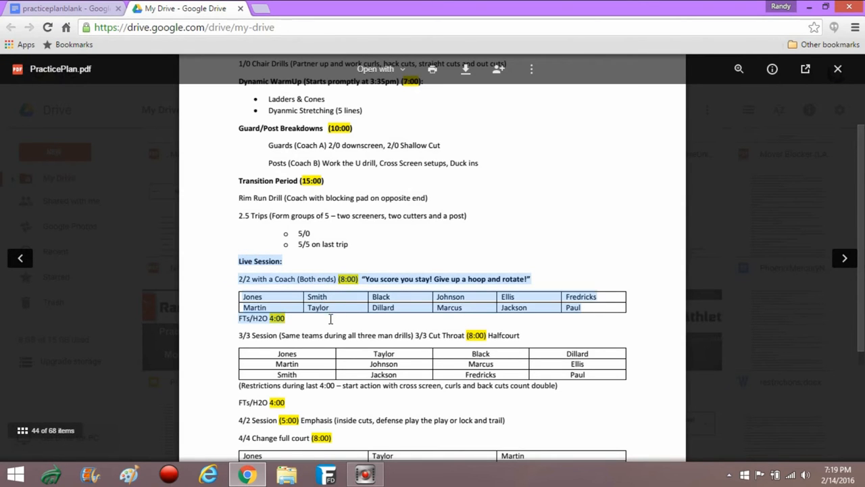
Step: Scroll down to bring the three Live Session tables and Thought For The Day into view
{"action": "scroll", "scroll_direction": "down", "scroll_amount": 3}
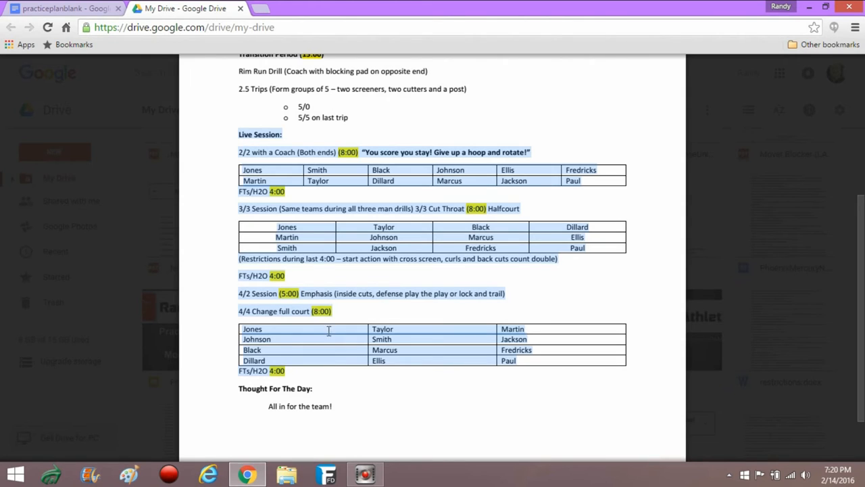
{"action": "mouse_move", "coordinate": [334, 279]}
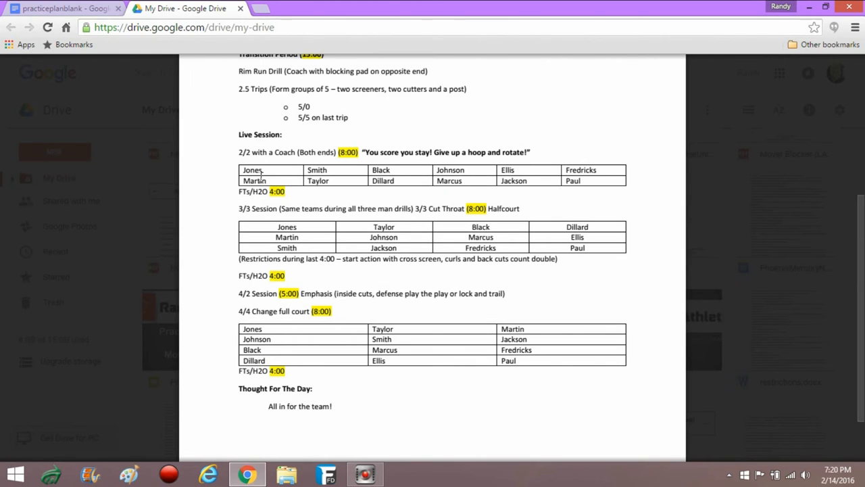
{"action": "mouse_move", "coordinate": [230, 159]}
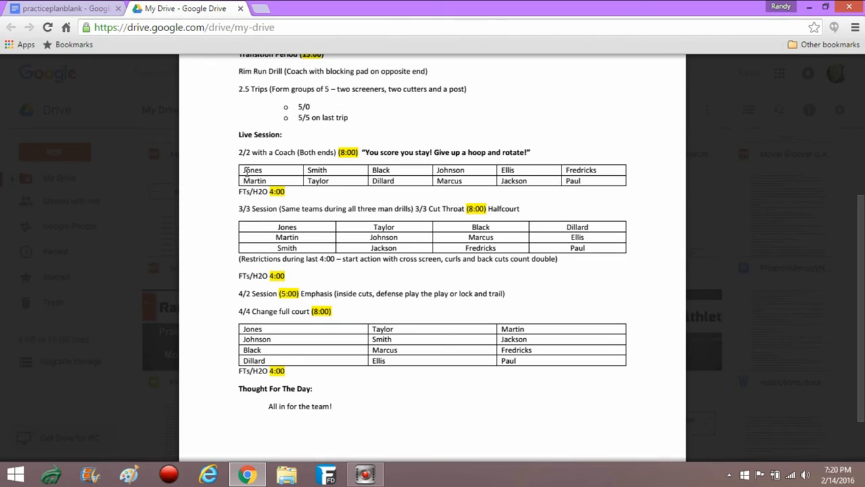
{"action": "mouse_move", "coordinate": [279, 307]}
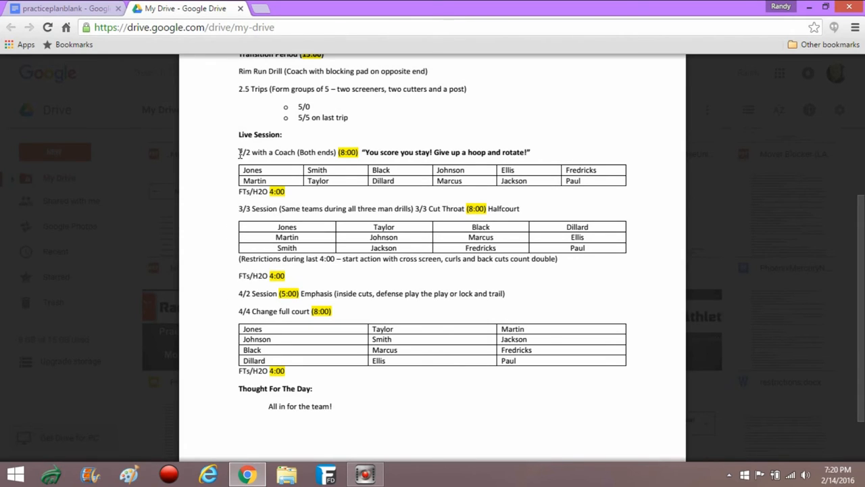
{"action": "left_click_drag", "start_coordinate": [238, 152], "coordinate": [530, 151]}
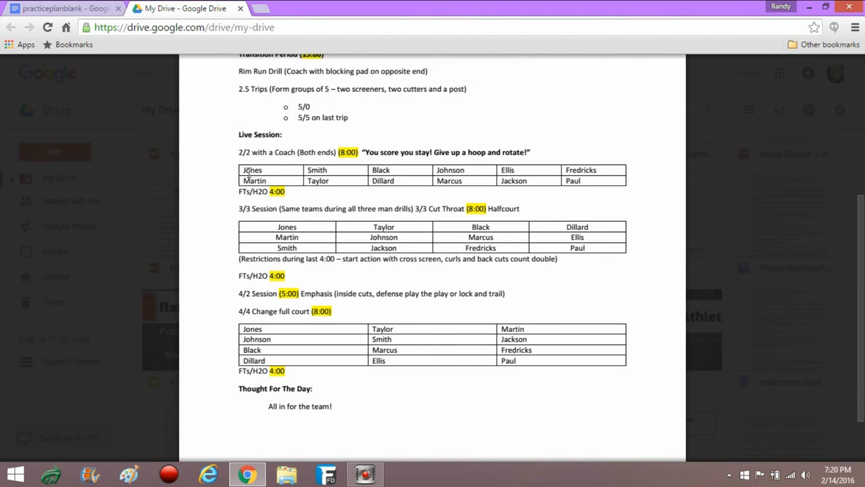
{"action": "mouse_move", "coordinate": [546, 208]}
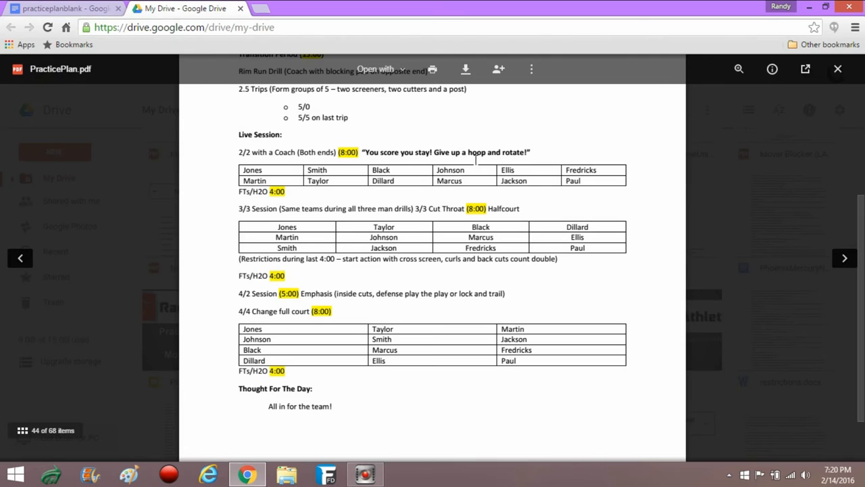
{"action": "mouse_move", "coordinate": [406, 167]}
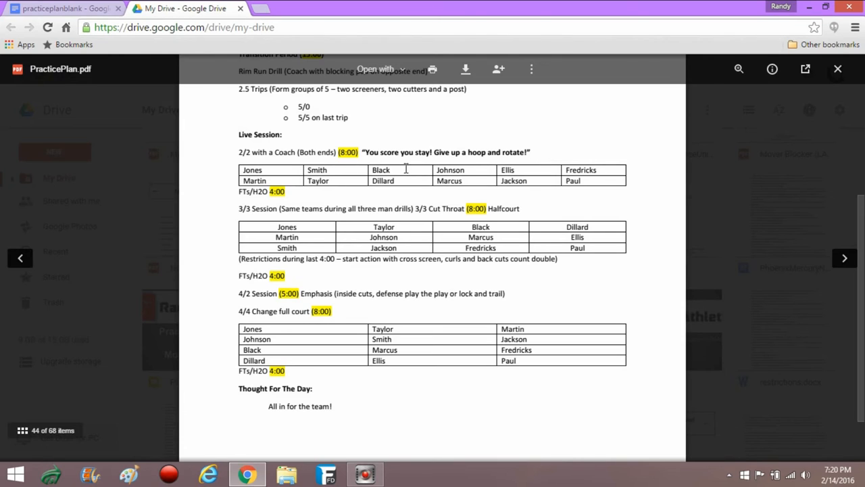
{"action": "mouse_move", "coordinate": [587, 182]}
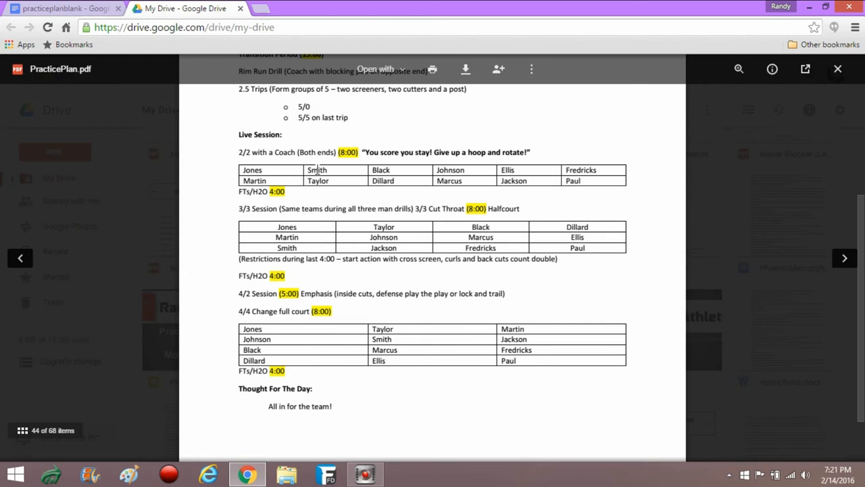
{"action": "mouse_move", "coordinate": [560, 165]}
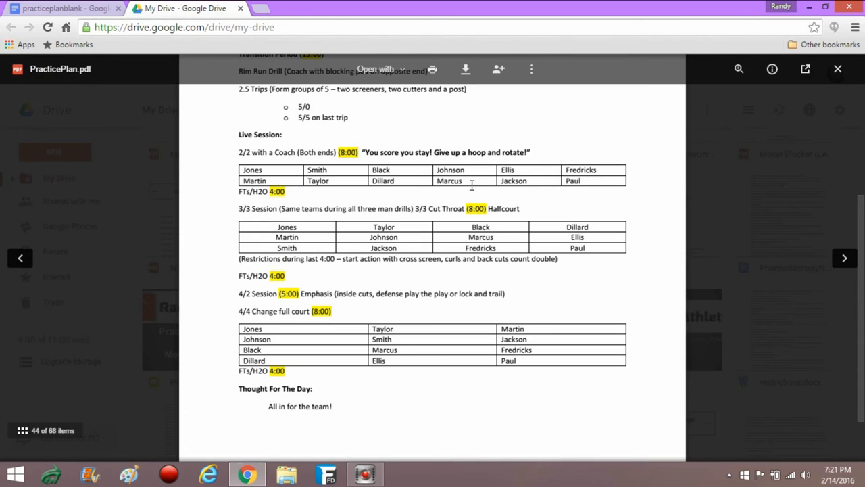
{"action": "mouse_move", "coordinate": [576, 182]}
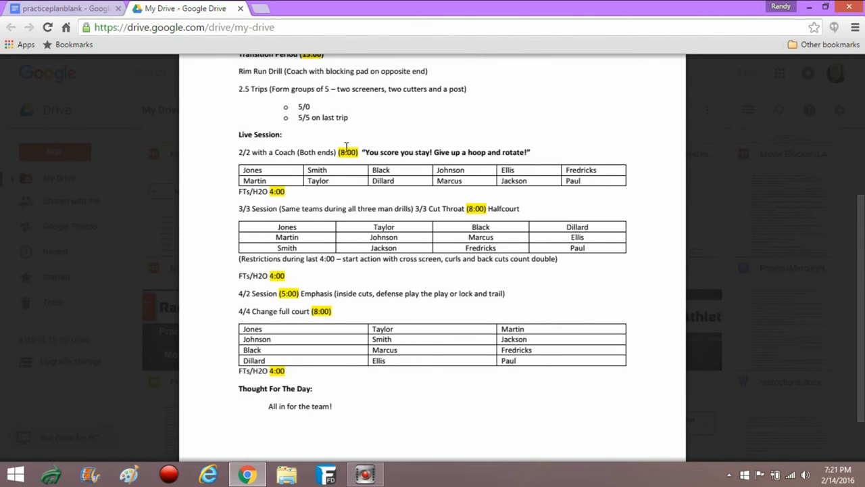
{"action": "mouse_move", "coordinate": [523, 149]}
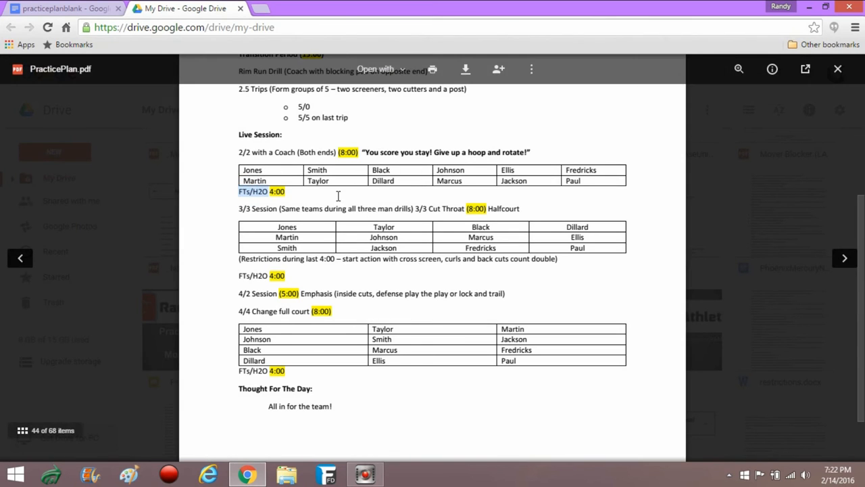
{"action": "mouse_move", "coordinate": [292, 197]}
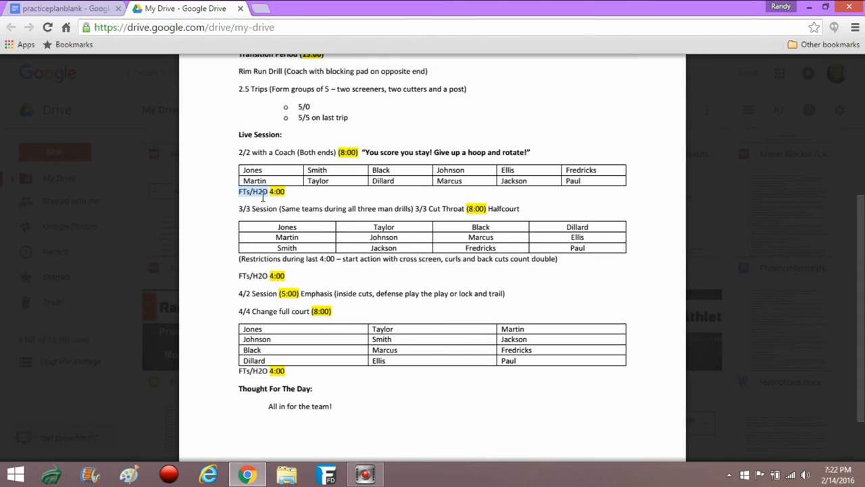
{"action": "mouse_move", "coordinate": [335, 160]}
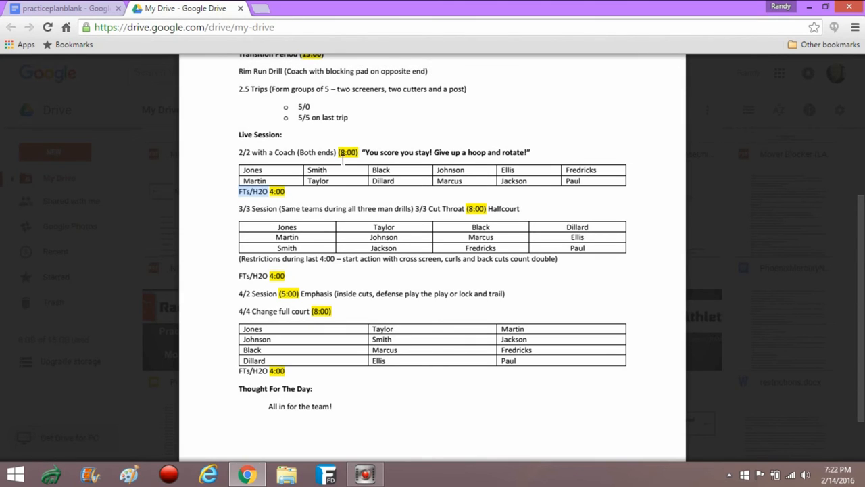
{"action": "mouse_move", "coordinate": [325, 219]}
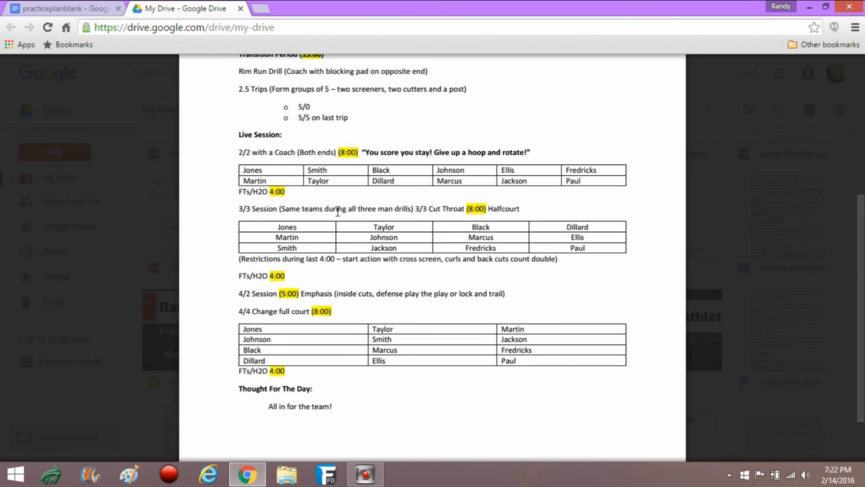
{"action": "mouse_move", "coordinate": [308, 219]}
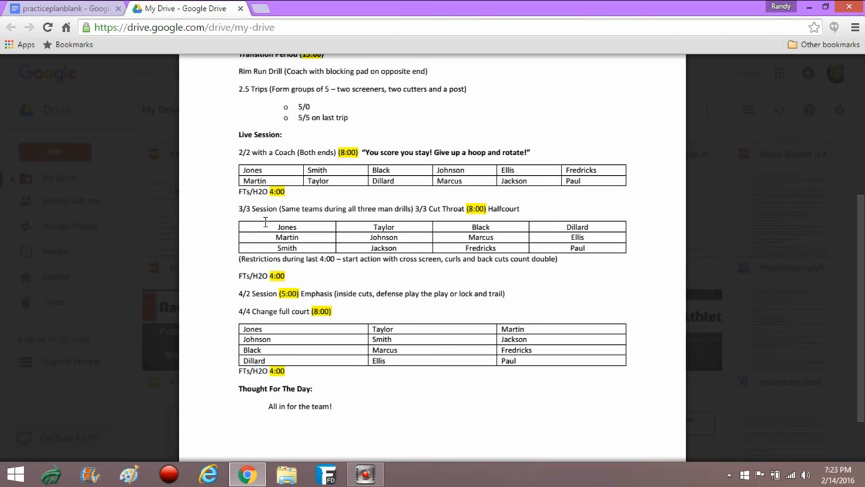
{"action": "mouse_move", "coordinate": [285, 250]}
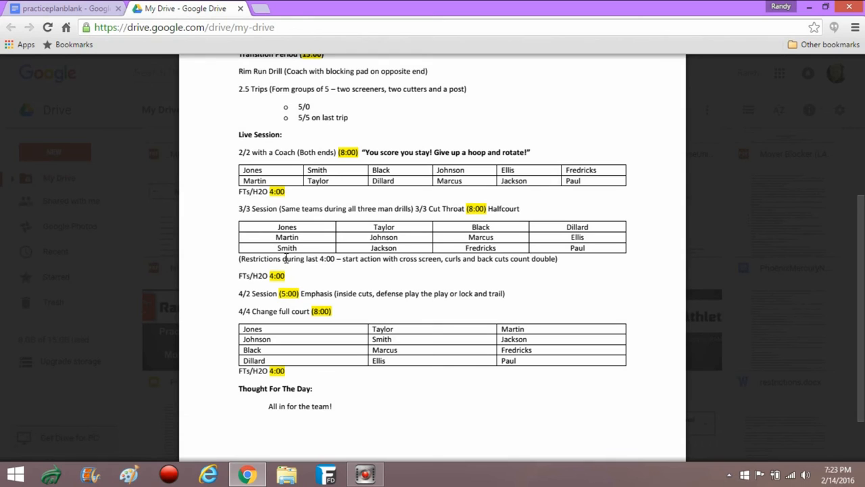
{"action": "mouse_move", "coordinate": [277, 252]}
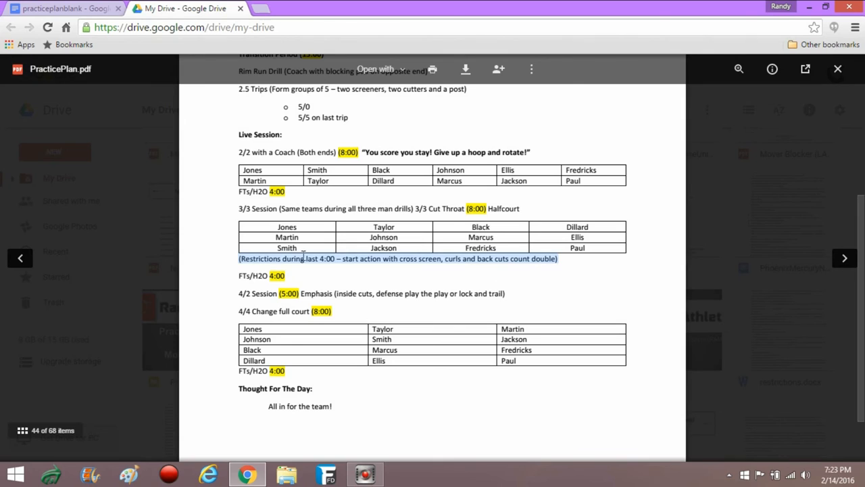
{"action": "mouse_move", "coordinate": [487, 212]}
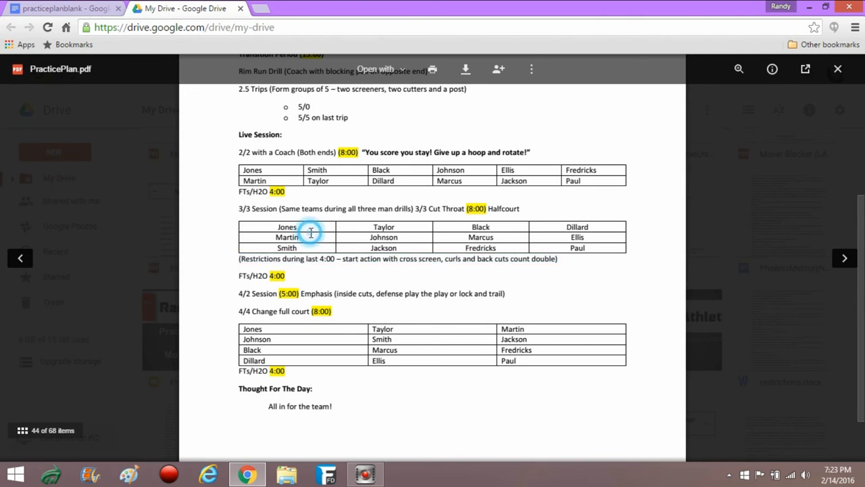
{"action": "mouse_move", "coordinate": [447, 228]}
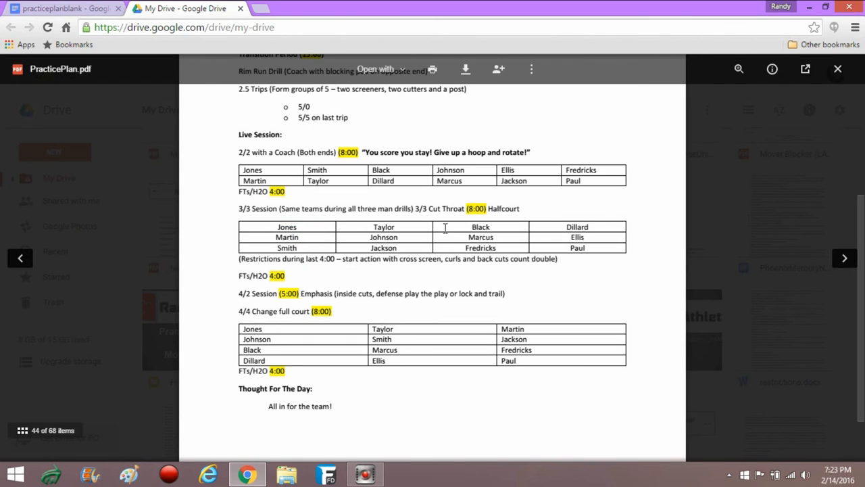
{"action": "mouse_move", "coordinate": [598, 223]}
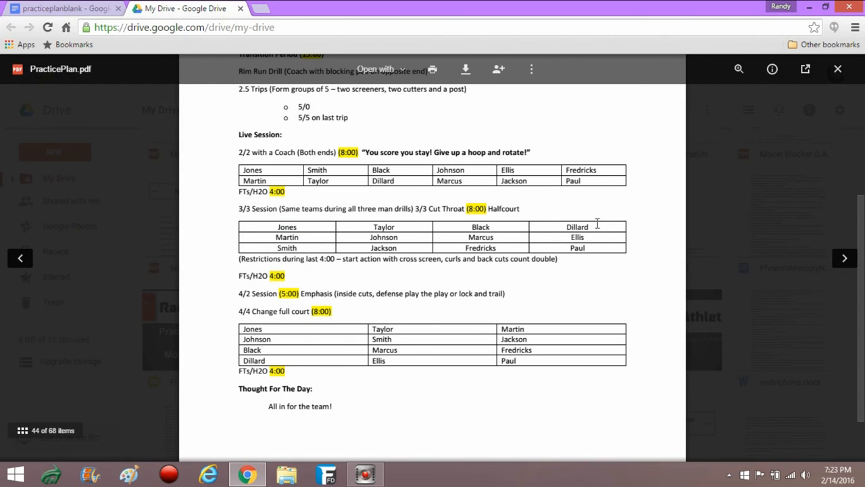
{"action": "mouse_move", "coordinate": [561, 249]}
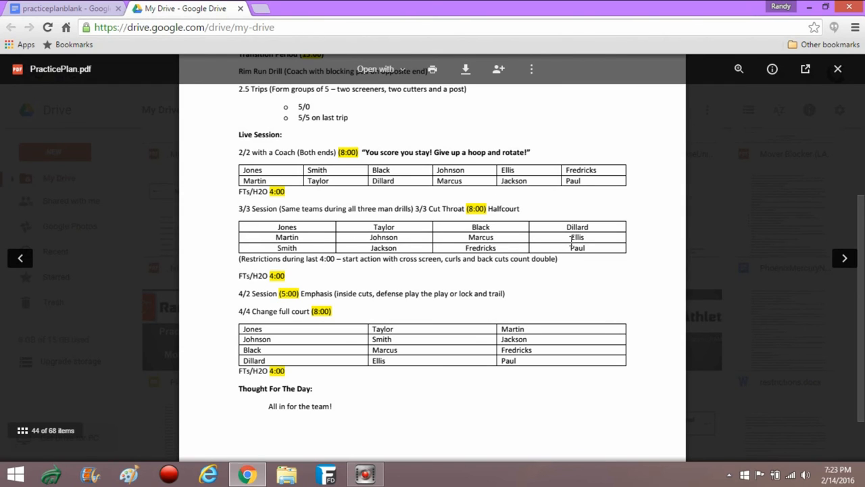
{"action": "mouse_move", "coordinate": [481, 251]}
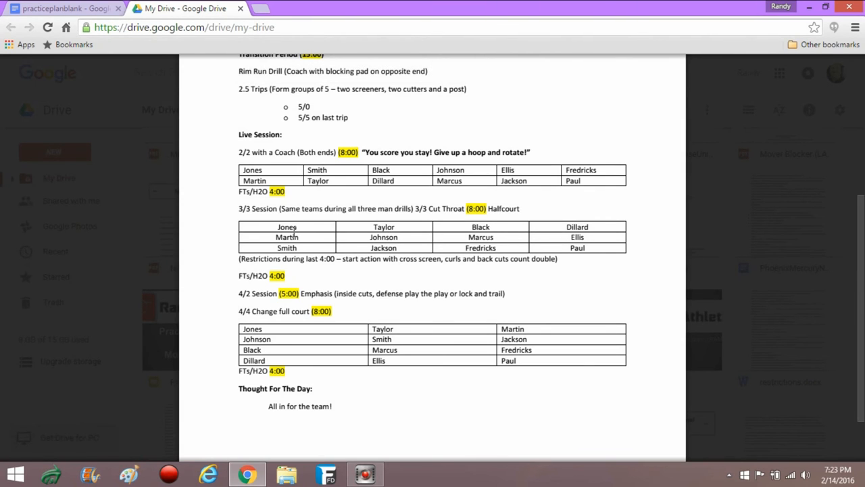
{"action": "mouse_move", "coordinate": [333, 249]}
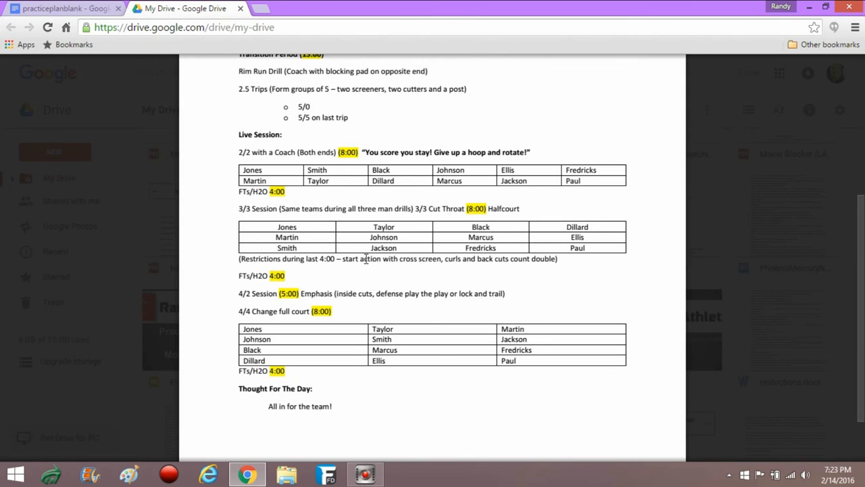
{"action": "mouse_move", "coordinate": [300, 273]}
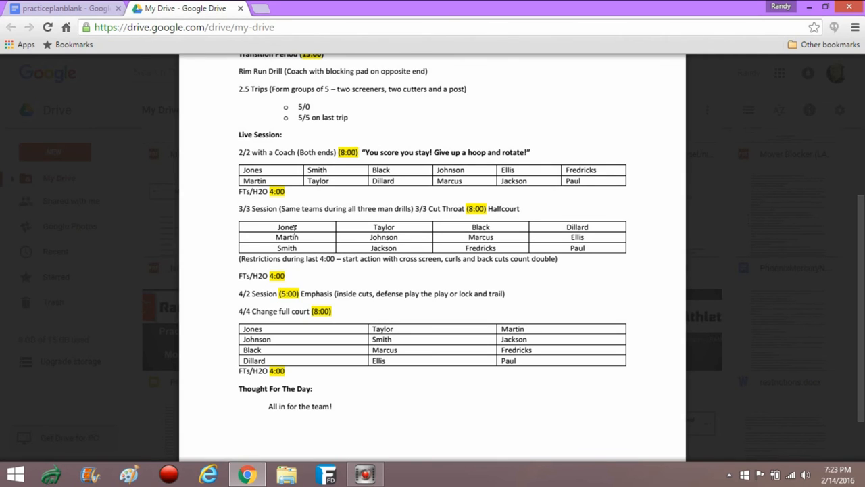
{"action": "mouse_move", "coordinate": [240, 276]}
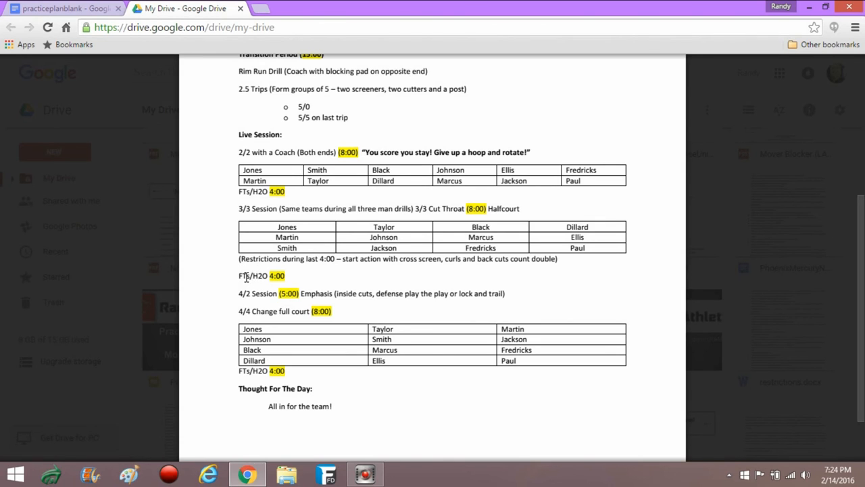
{"action": "mouse_move", "coordinate": [259, 276]}
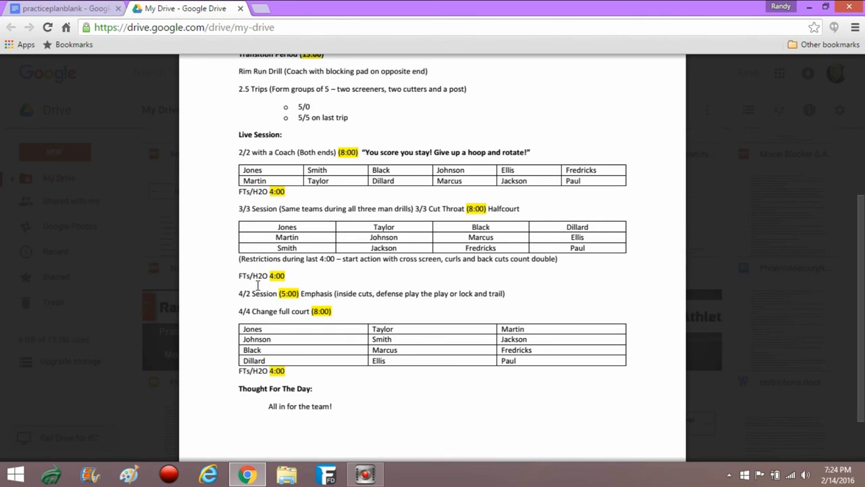
{"action": "mouse_move", "coordinate": [232, 288]}
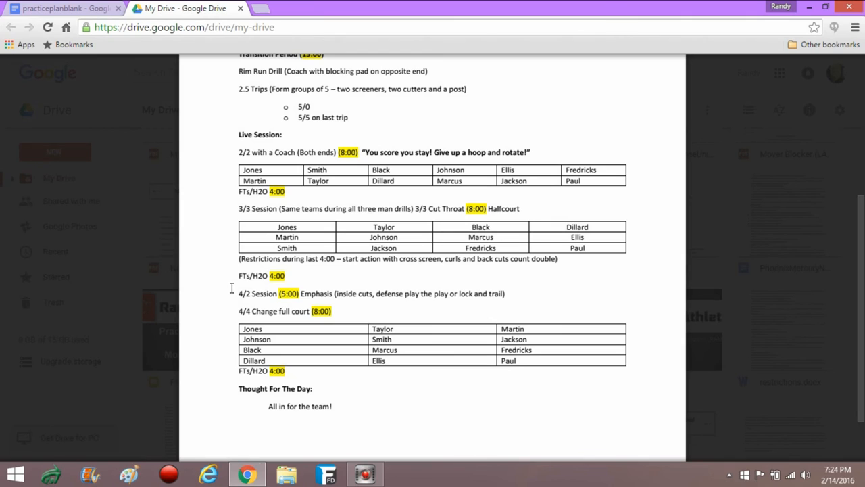
{"action": "left_click", "coordinate": [239, 295]}
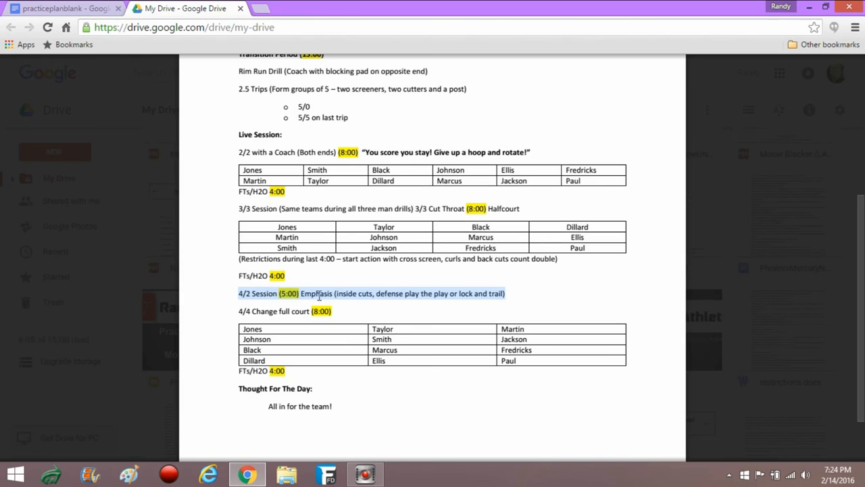
{"action": "mouse_move", "coordinate": [368, 284]}
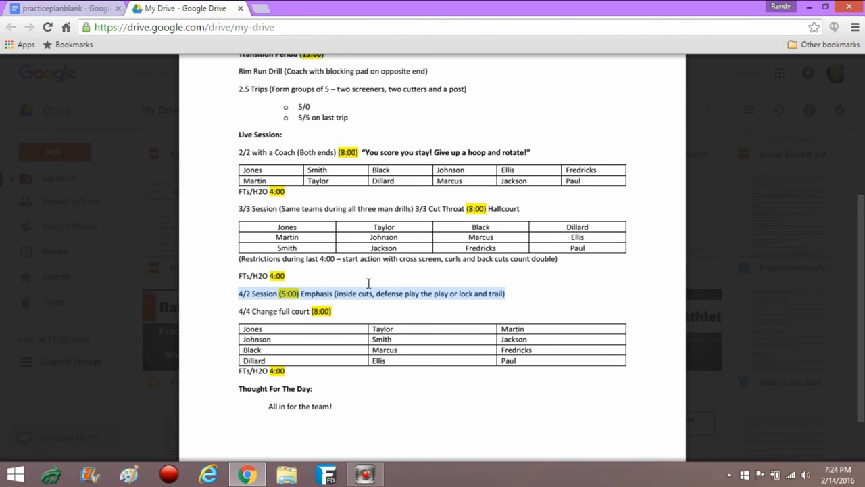
{"action": "mouse_move", "coordinate": [349, 293]}
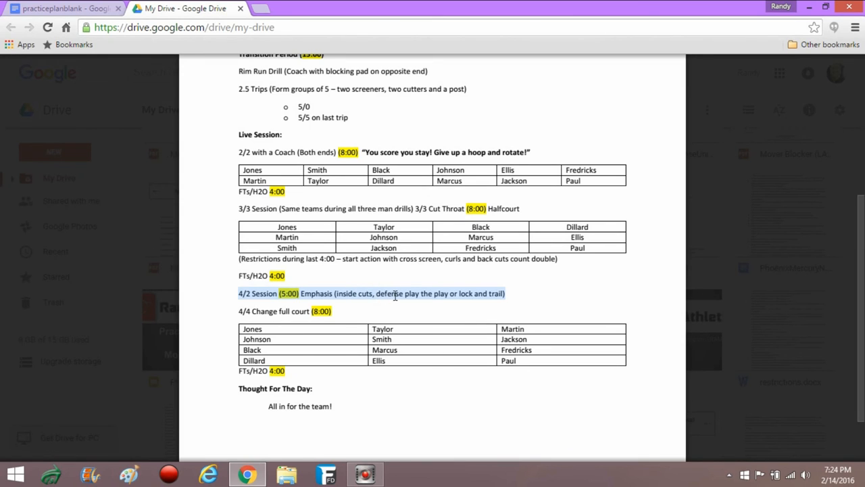
{"action": "mouse_move", "coordinate": [470, 294]}
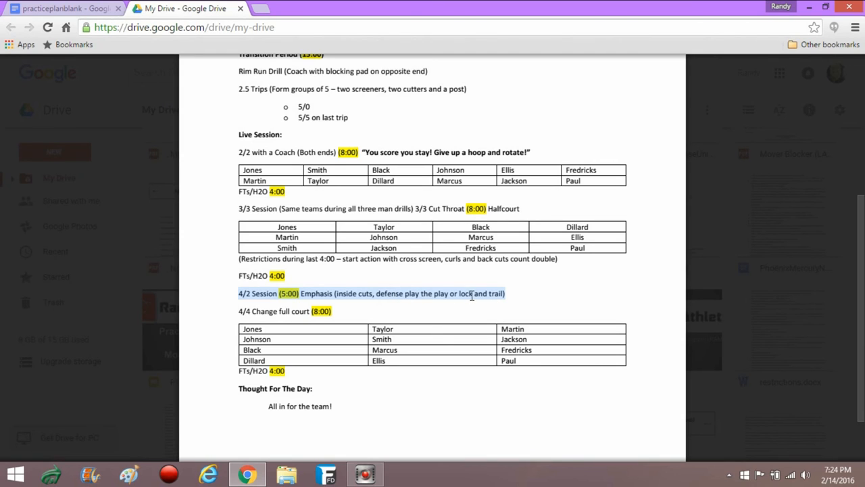
{"action": "mouse_move", "coordinate": [342, 293]}
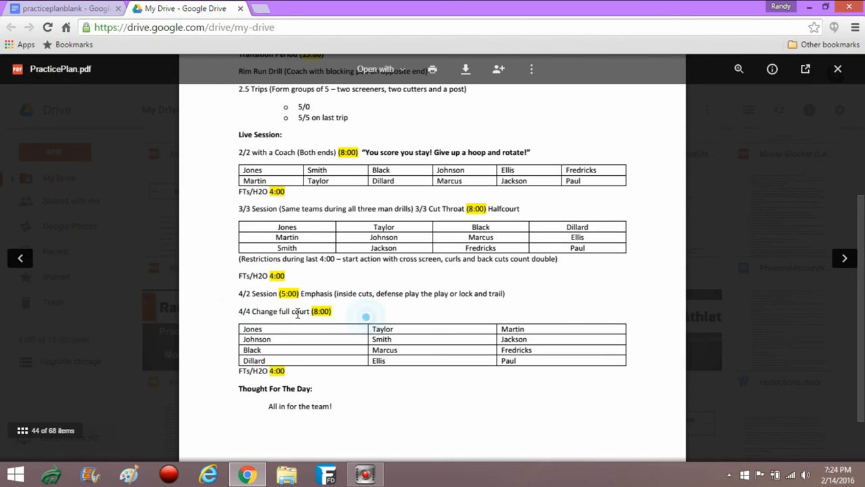
{"action": "double_click", "coordinate": [279, 311]}
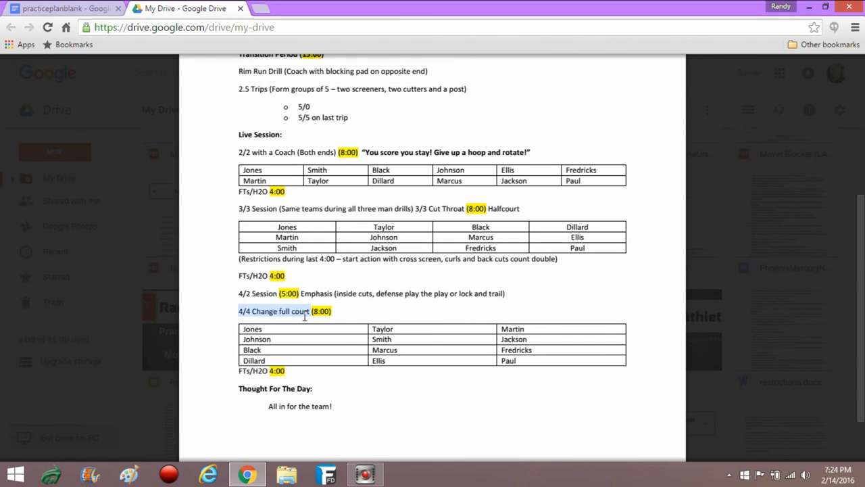
{"action": "left_click", "coordinate": [348, 312]}
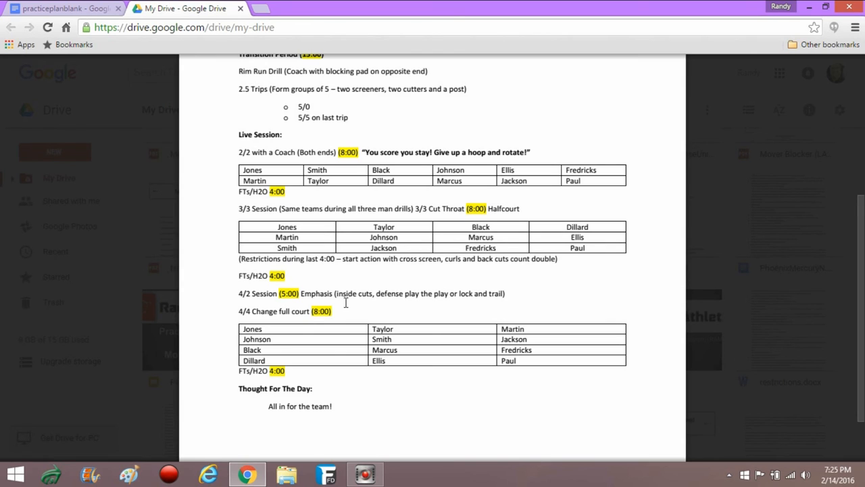
{"action": "mouse_move", "coordinate": [349, 301]}
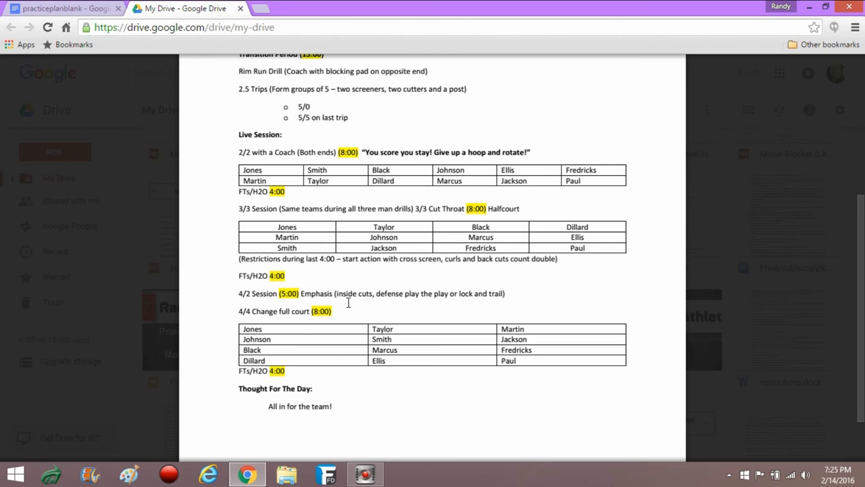
{"action": "left_click", "coordinate": [268, 329]}
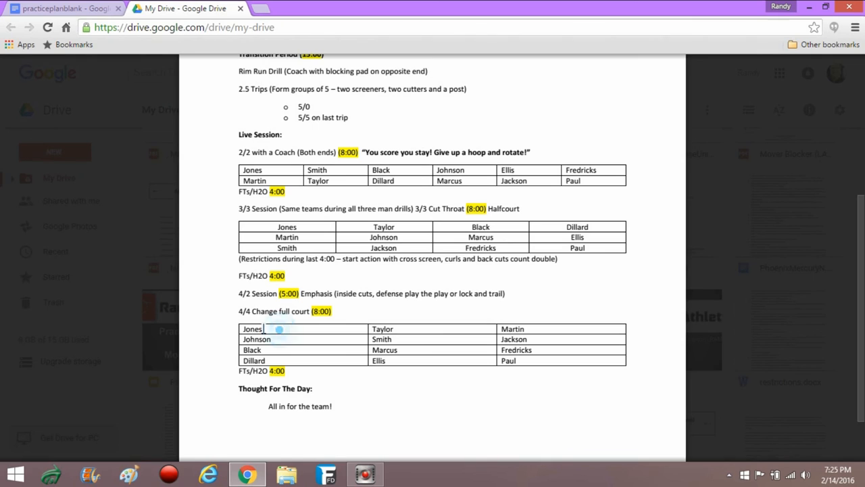
{"action": "mouse_move", "coordinate": [373, 330]}
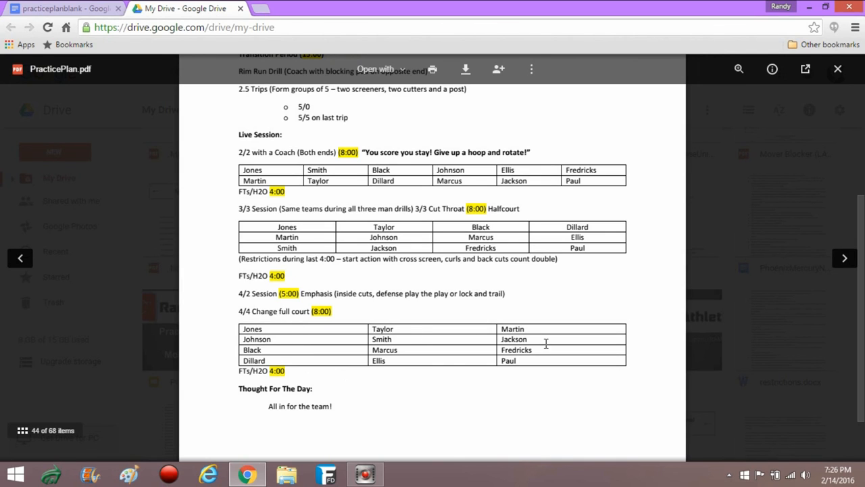
{"action": "mouse_move", "coordinate": [406, 347]}
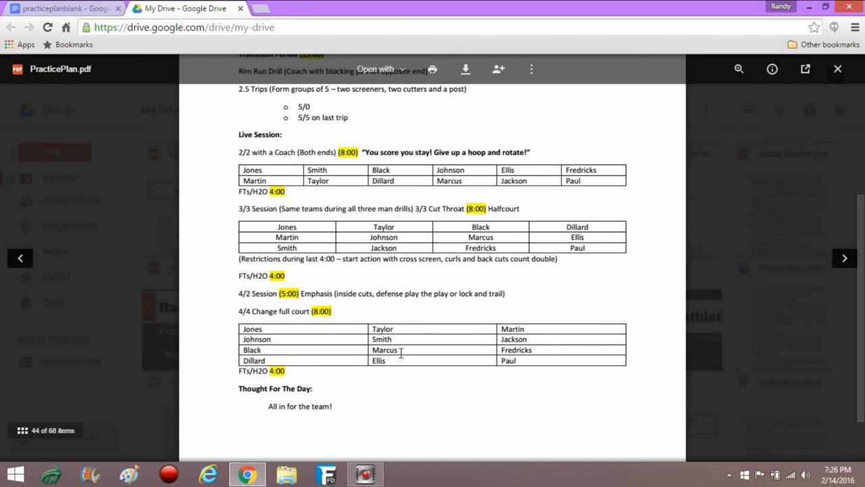
{"action": "mouse_move", "coordinate": [292, 359]}
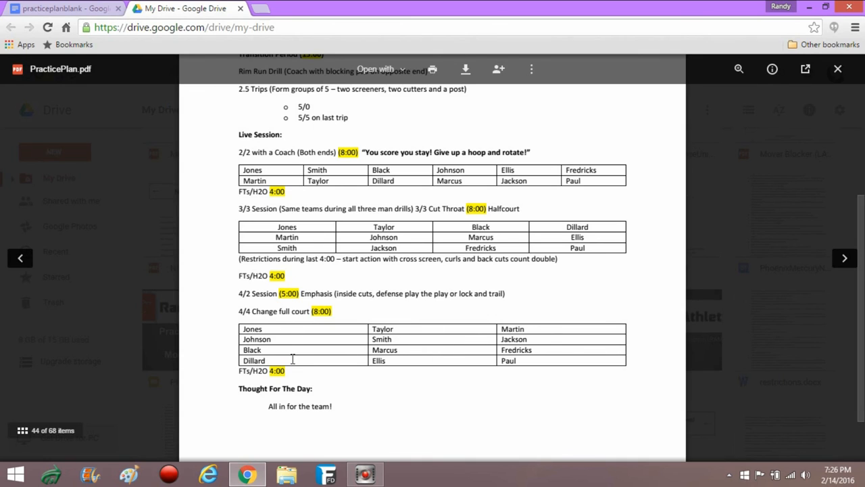
{"action": "mouse_move", "coordinate": [267, 351]}
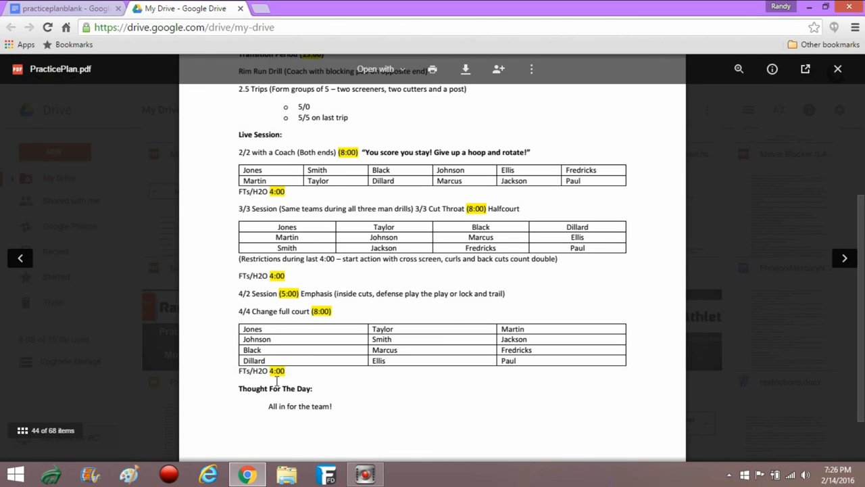
{"action": "mouse_move", "coordinate": [408, 363]}
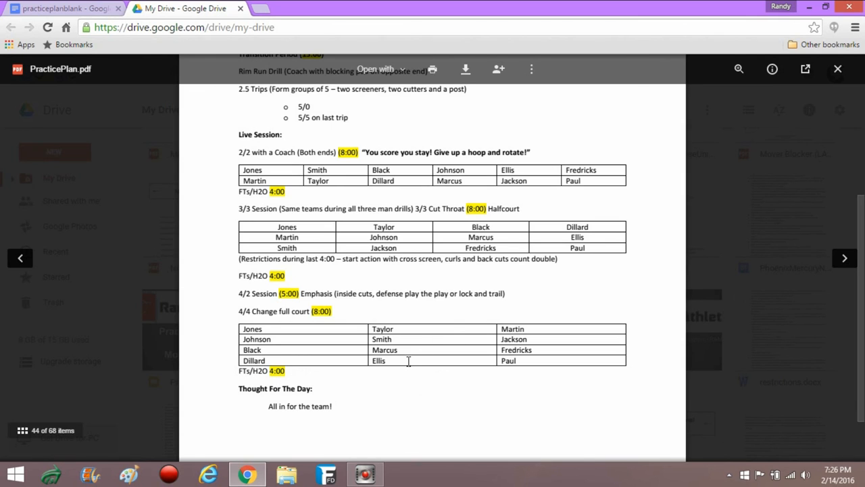
{"action": "scroll", "scroll_direction": "down", "scroll_amount": 3}
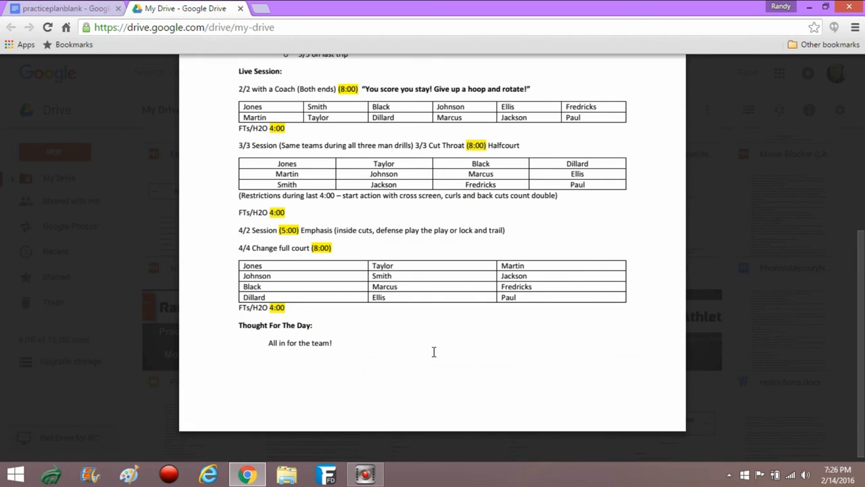
{"action": "mouse_move", "coordinate": [437, 357]}
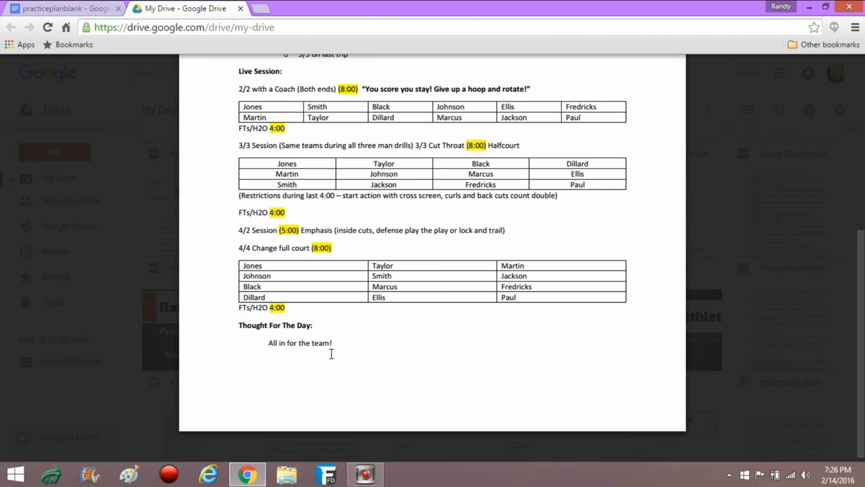
{"action": "mouse_move", "coordinate": [273, 365]}
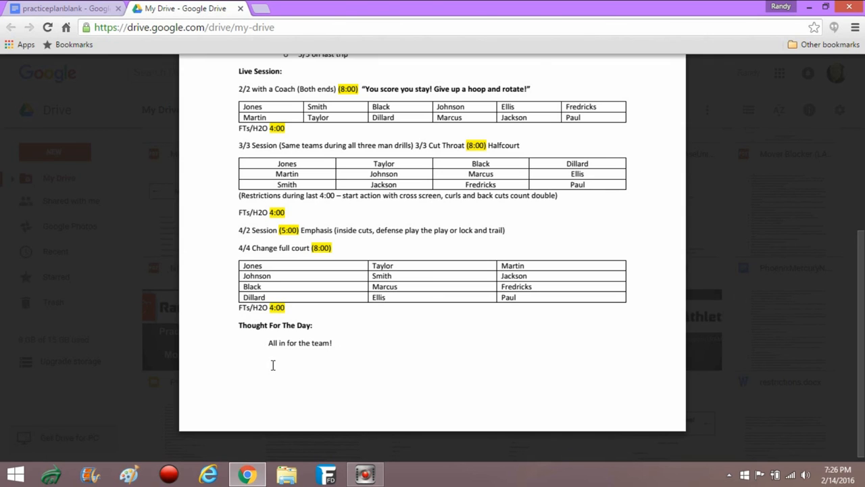
{"action": "mouse_move", "coordinate": [265, 360]}
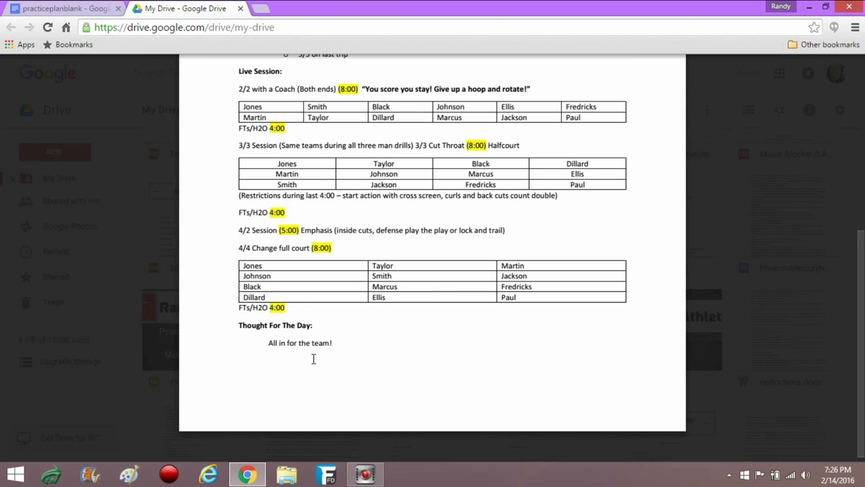
{"action": "mouse_move", "coordinate": [273, 365]}
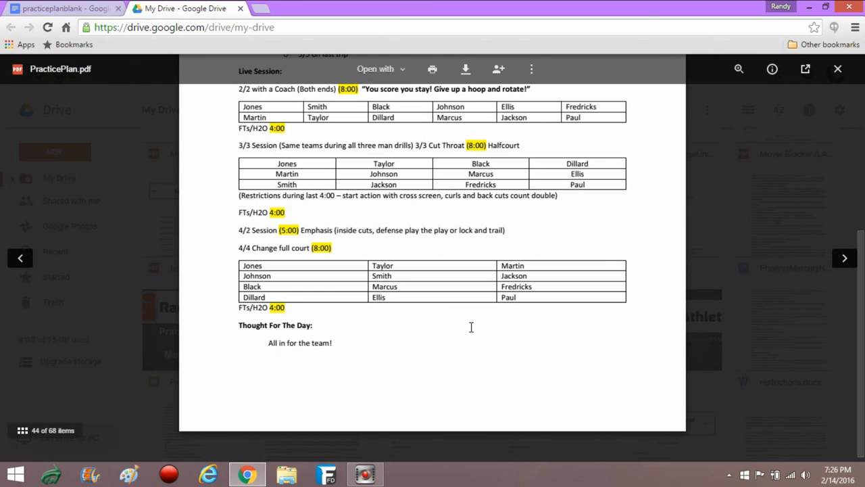
{"action": "mouse_move", "coordinate": [263, 340]}
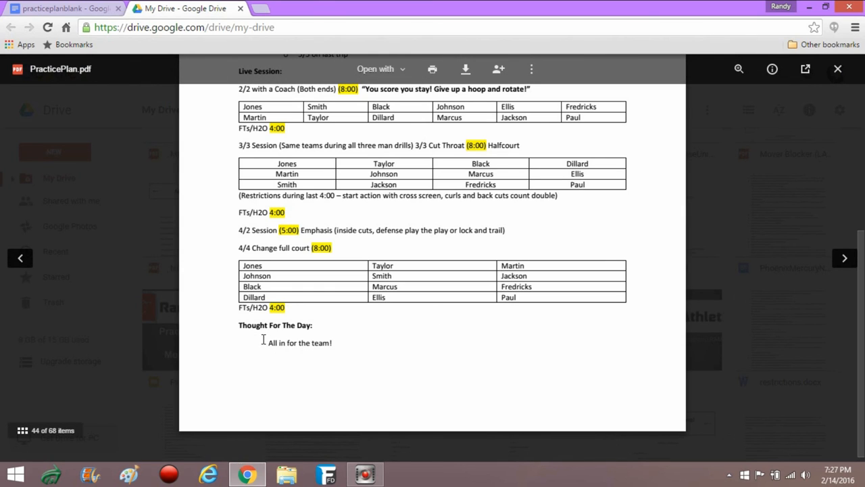
{"action": "mouse_move", "coordinate": [287, 373]}
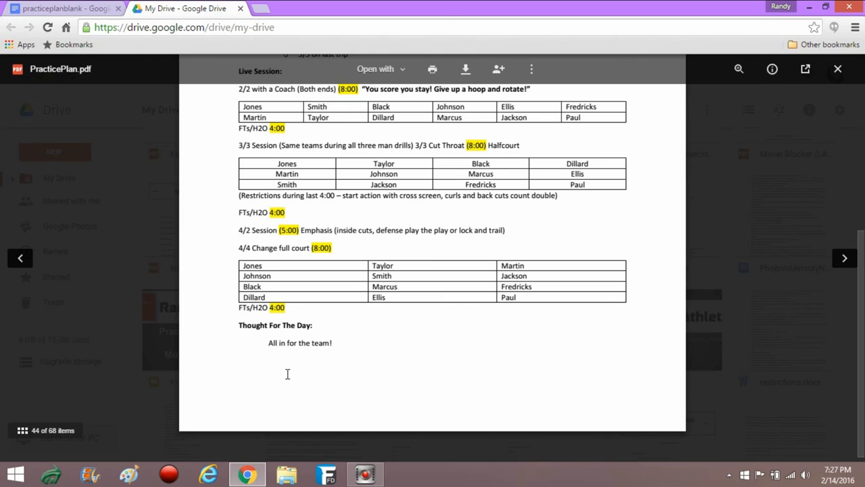
{"action": "mouse_move", "coordinate": [316, 352]}
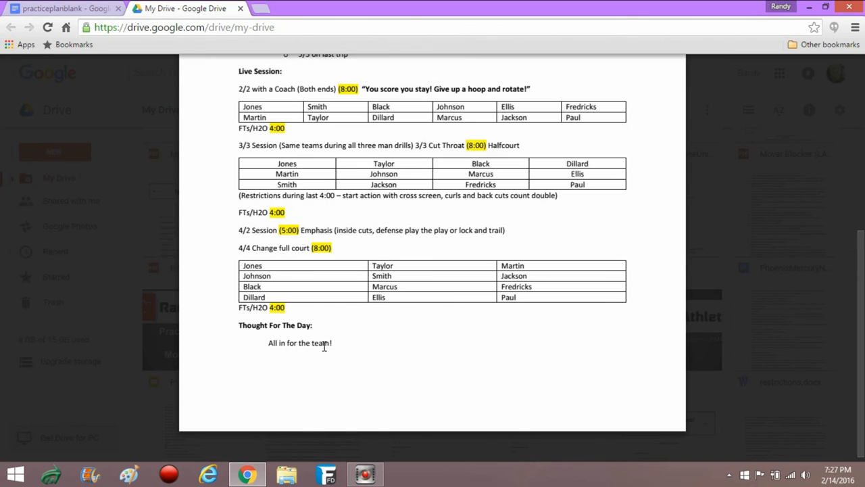
{"action": "mouse_move", "coordinate": [347, 368]}
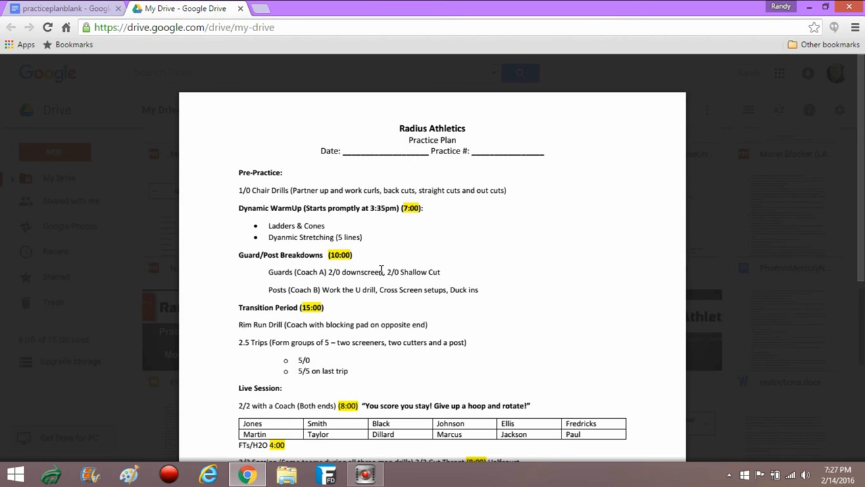
Step: Scroll the preview back toward the Pre-Practice and warm-up drills at the top
{"action": "scroll", "scroll_direction": "down", "scroll_amount": 3}
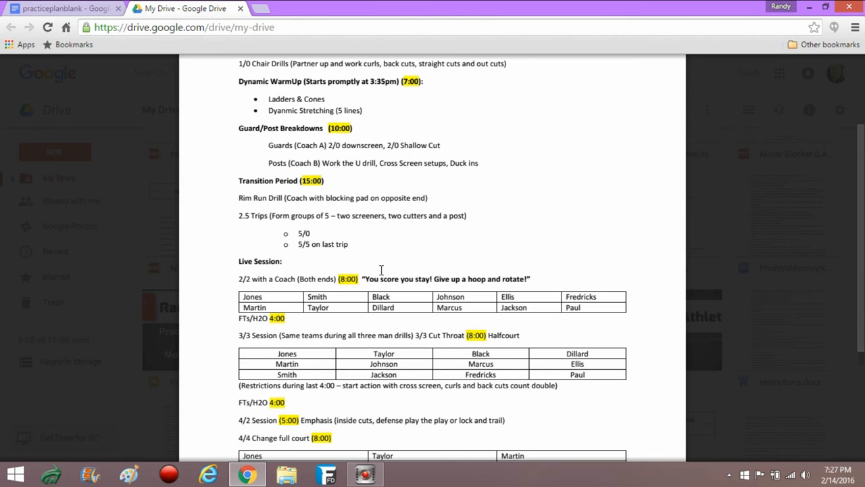